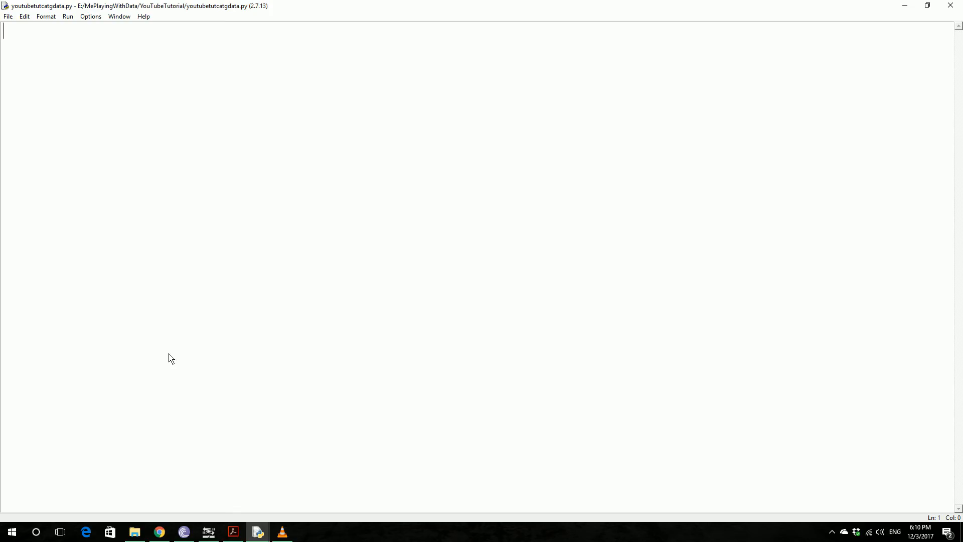
mouse_move(233, 450)
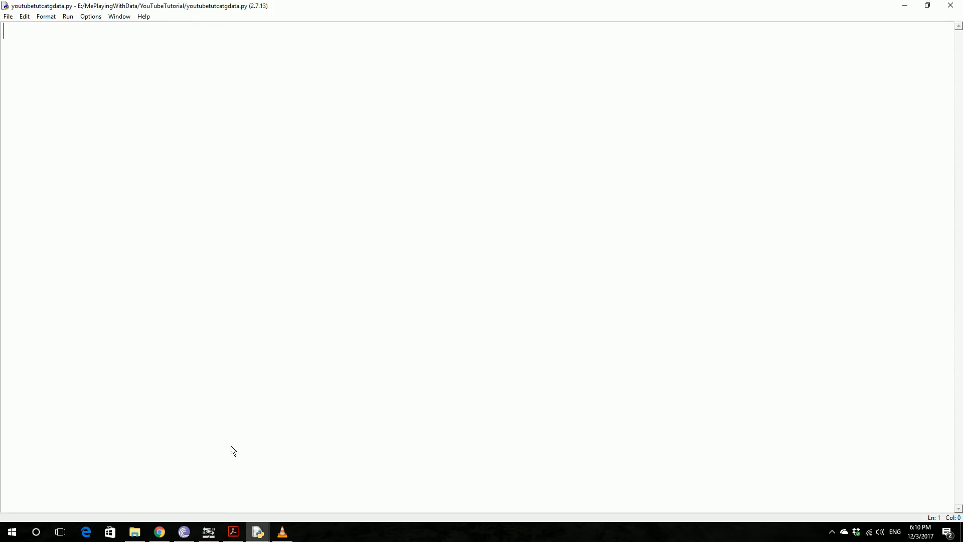
mouse_move(258, 532)
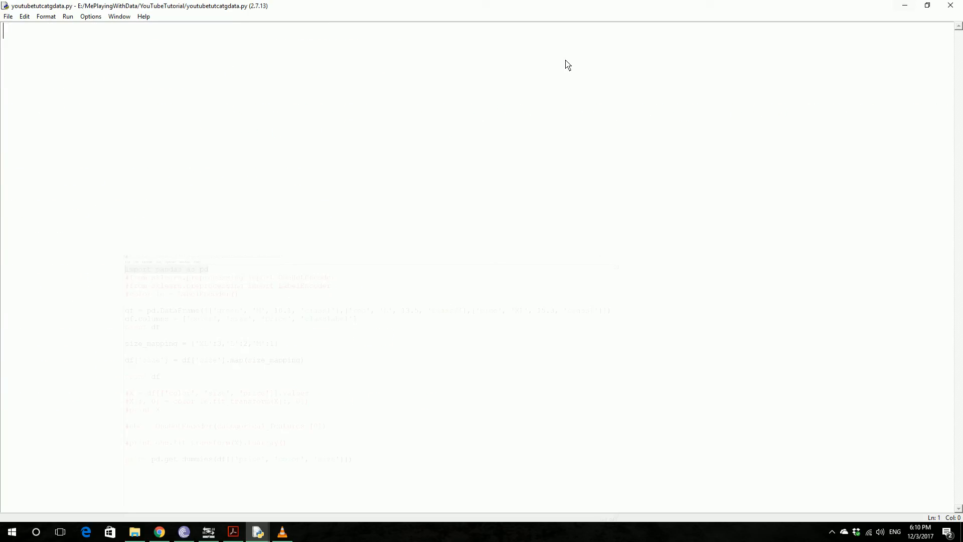
Import pandas as pd and build a green/red/blue DataFrame with sizes, prices and class labels
text(import pandas as pd)
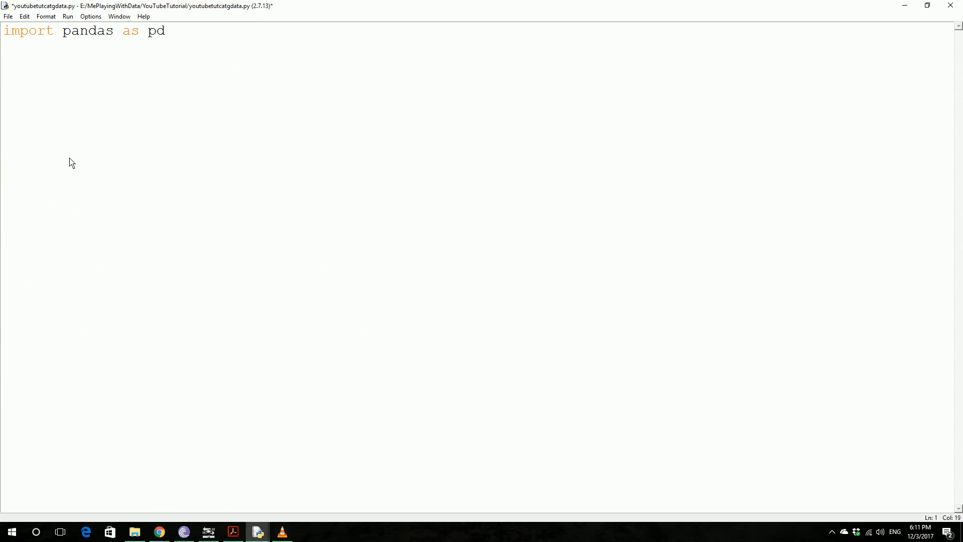
text(df = pd.DataFrame([['green', 'M', 10.1, 'class1'],['red', 'L', 13.5, 'class2'],['blue', 'XL', 15.3, 'class1']]))
text(print df)
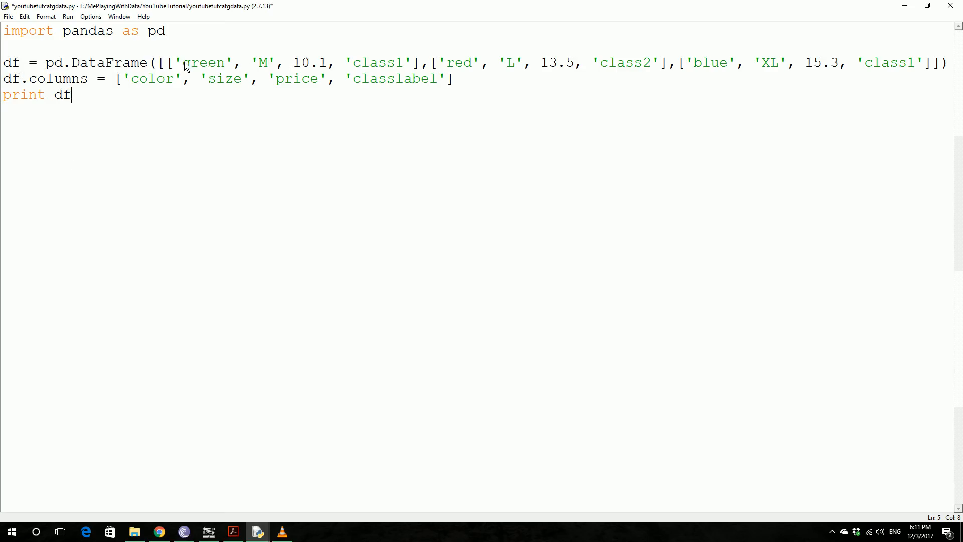
drag(184, 62, 270, 62)
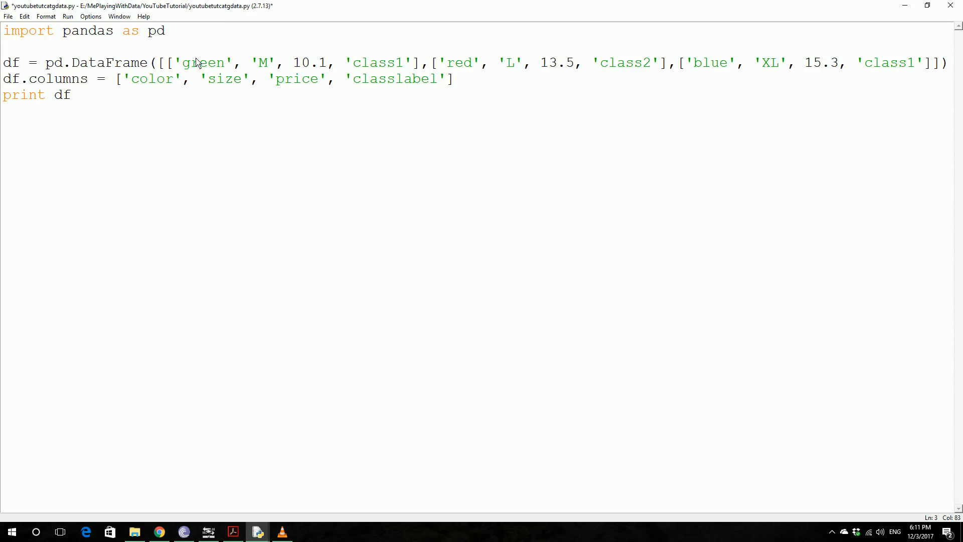
mouse_move(168, 80)
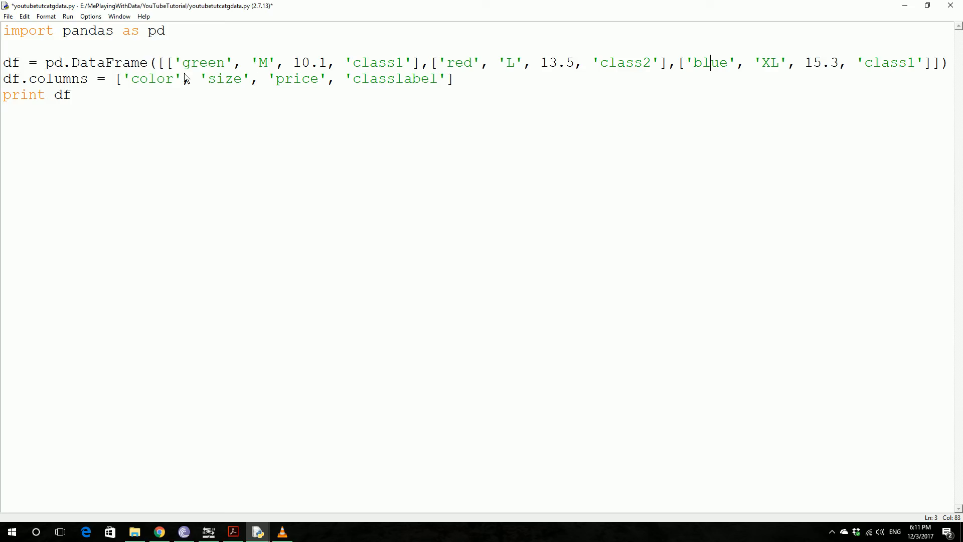
click(184, 62)
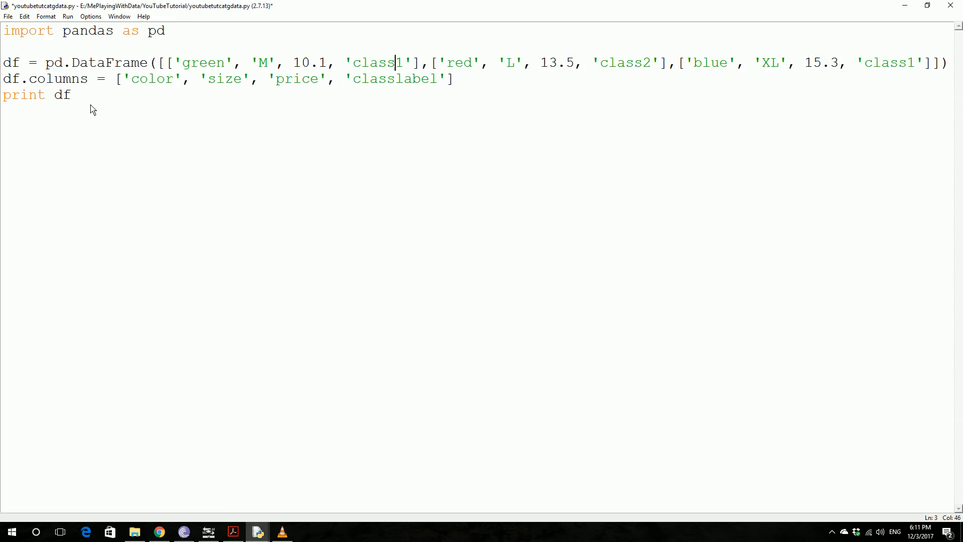
Save and run the script, then highlight the printed table's index, column headings and three rows
key(ctrl+s)
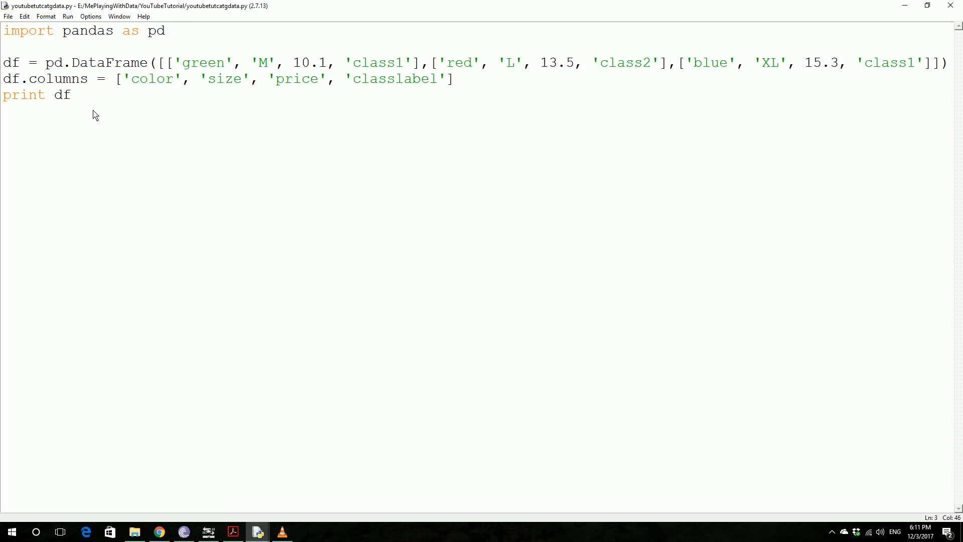
key(F5)
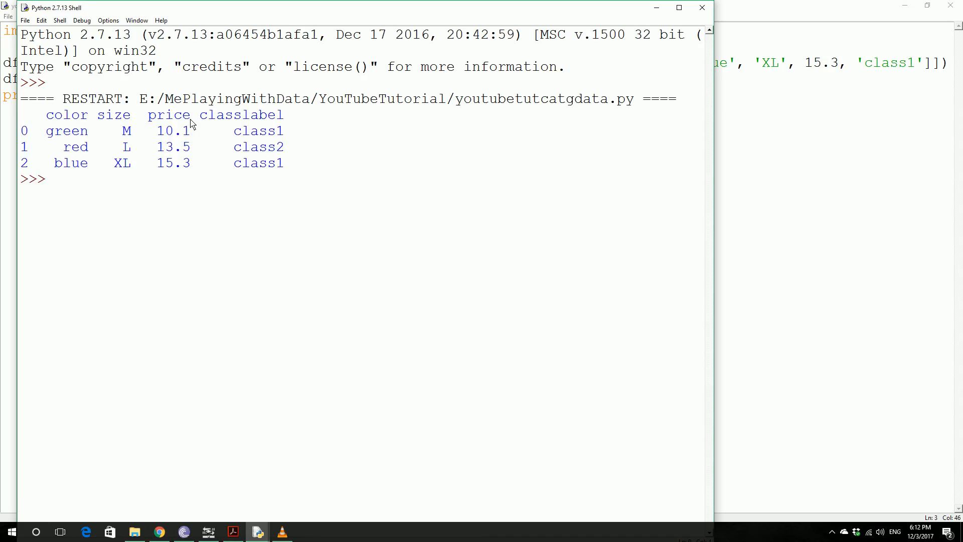
double_click(24, 131)
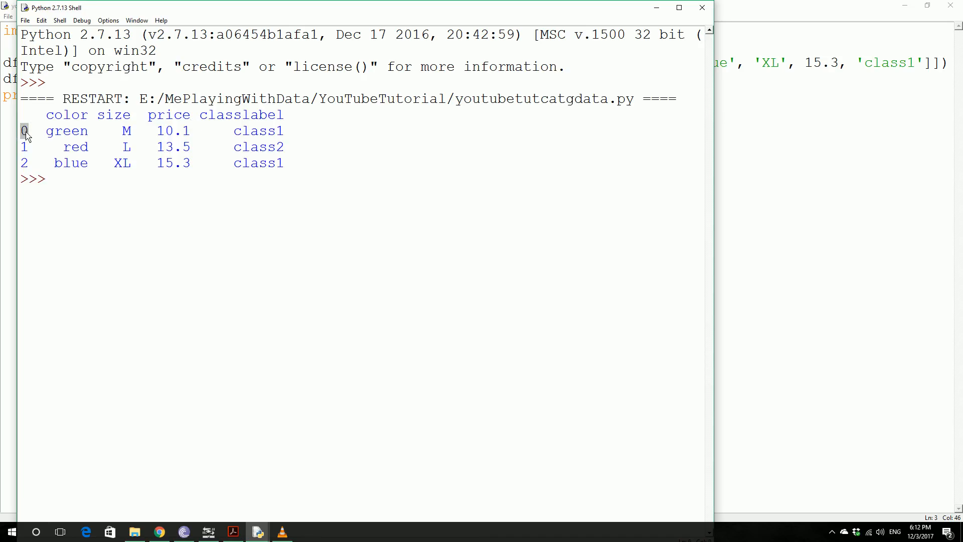
drag(46, 115, 284, 114)
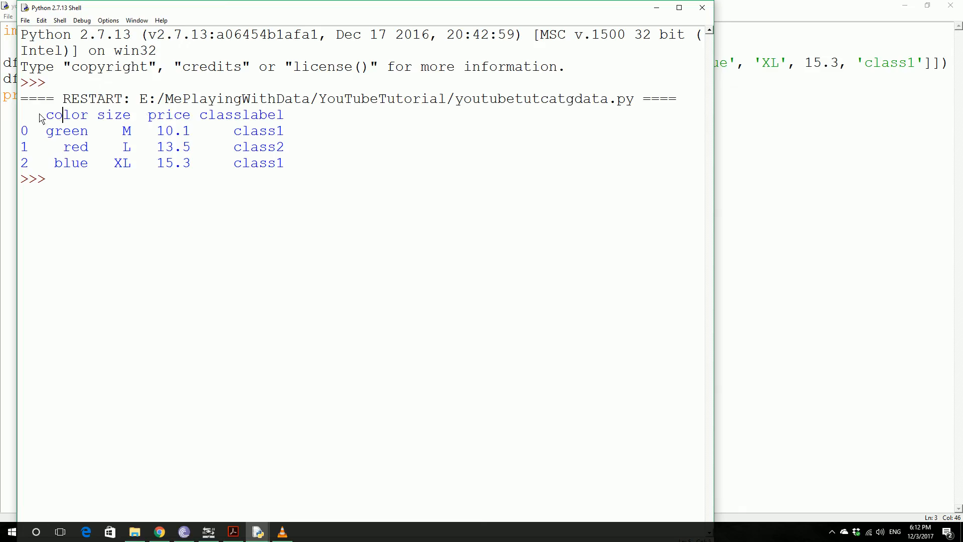
click(285, 114)
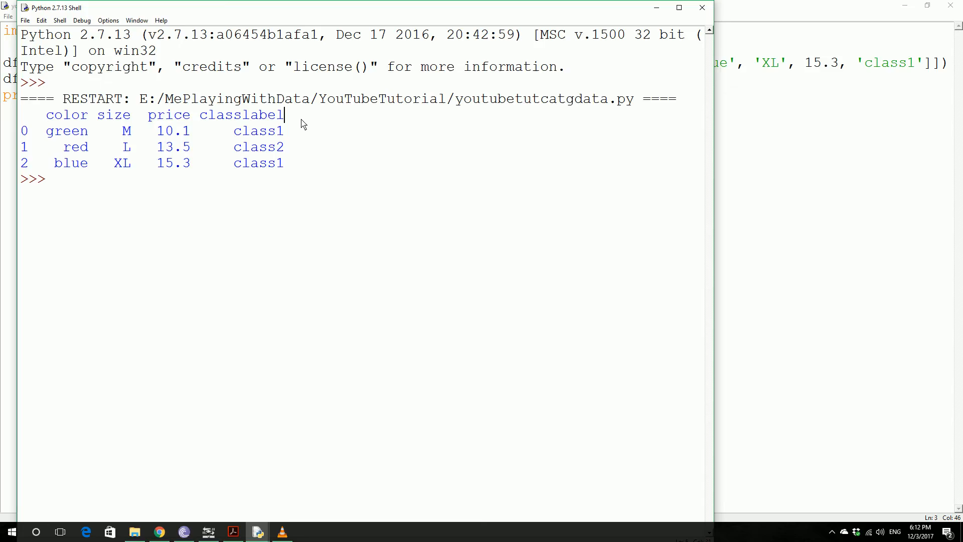
mouse_move(70, 135)
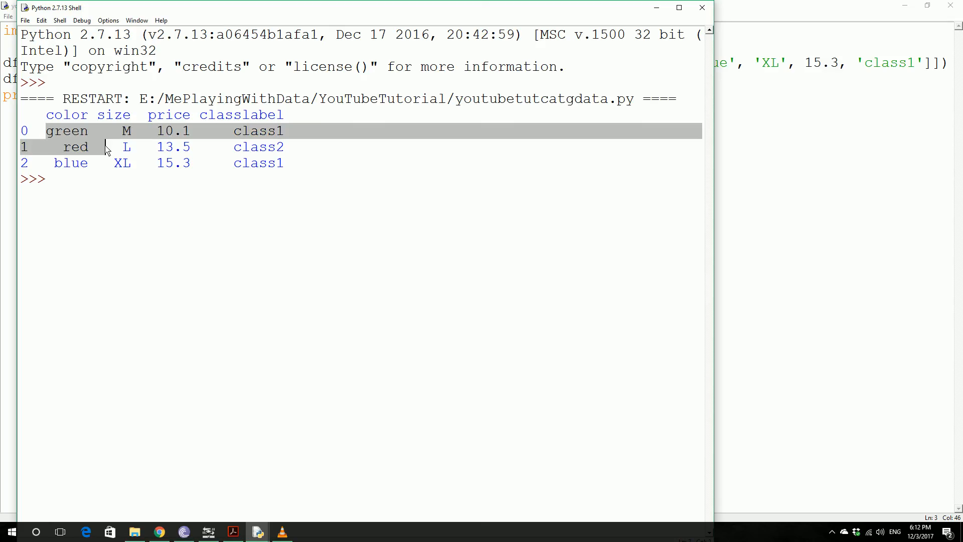
drag(105, 147, 283, 162)
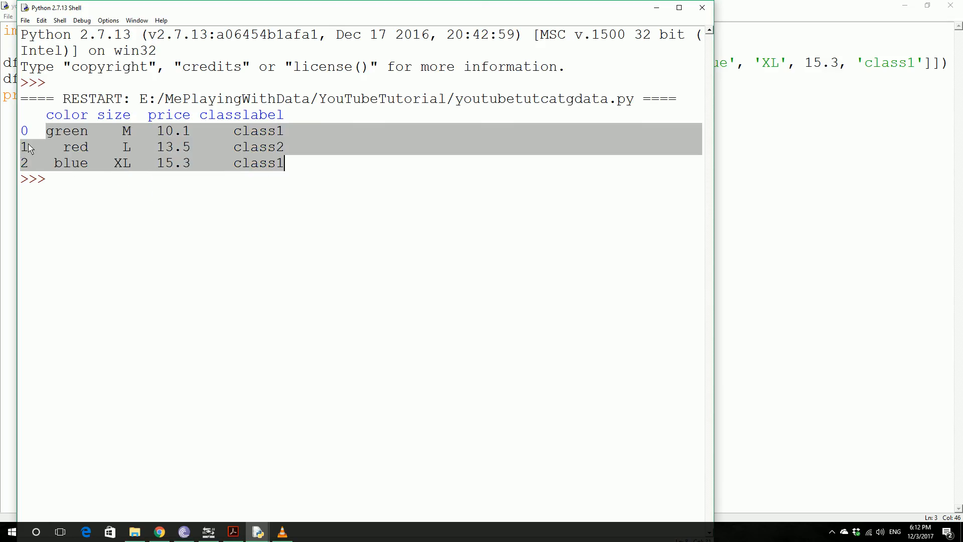
mouse_move(104, 86)
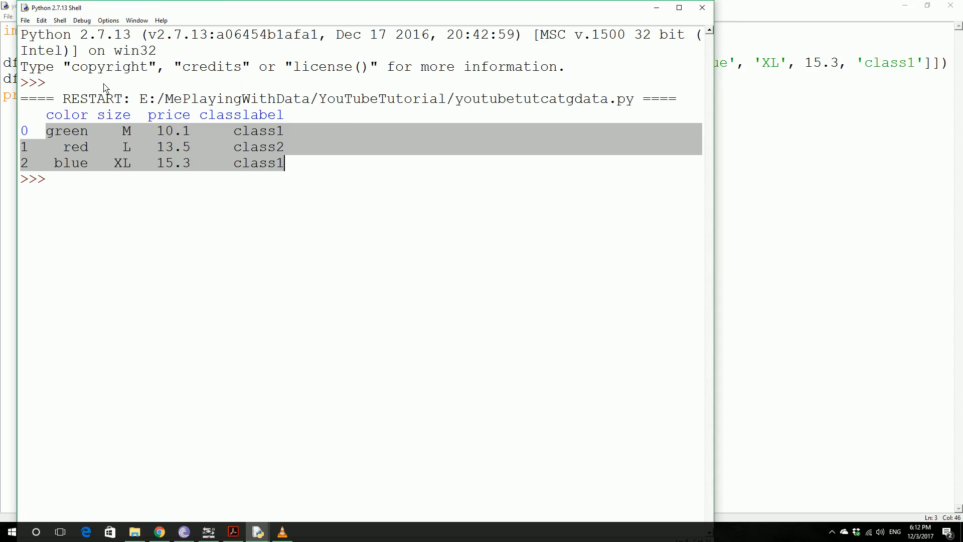
mouse_move(213, 146)
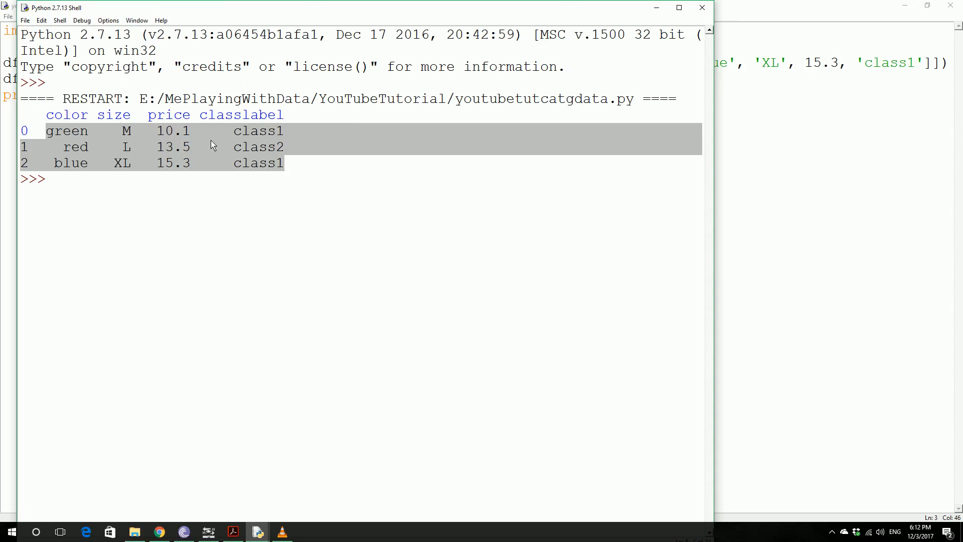
mouse_move(84, 142)
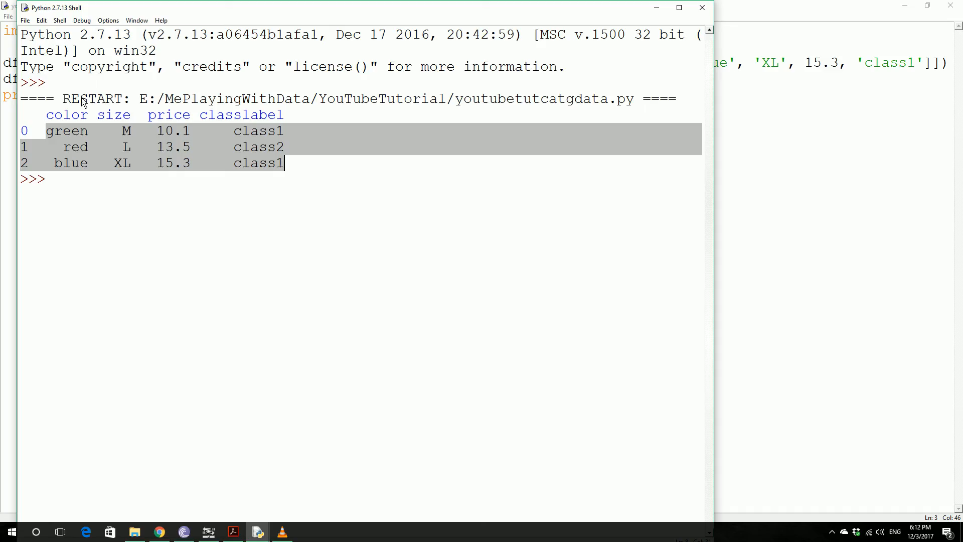
mouse_move(60, 135)
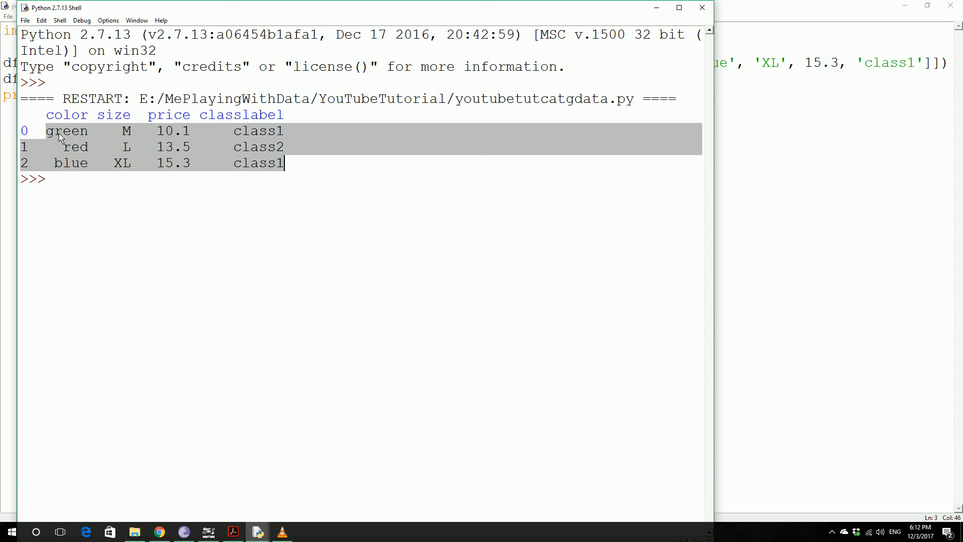
mouse_move(91, 147)
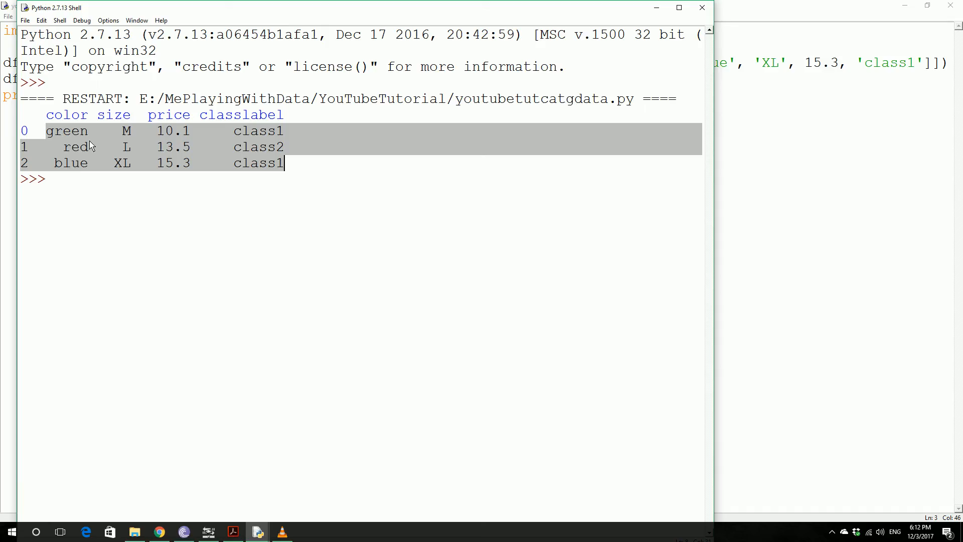
mouse_move(98, 148)
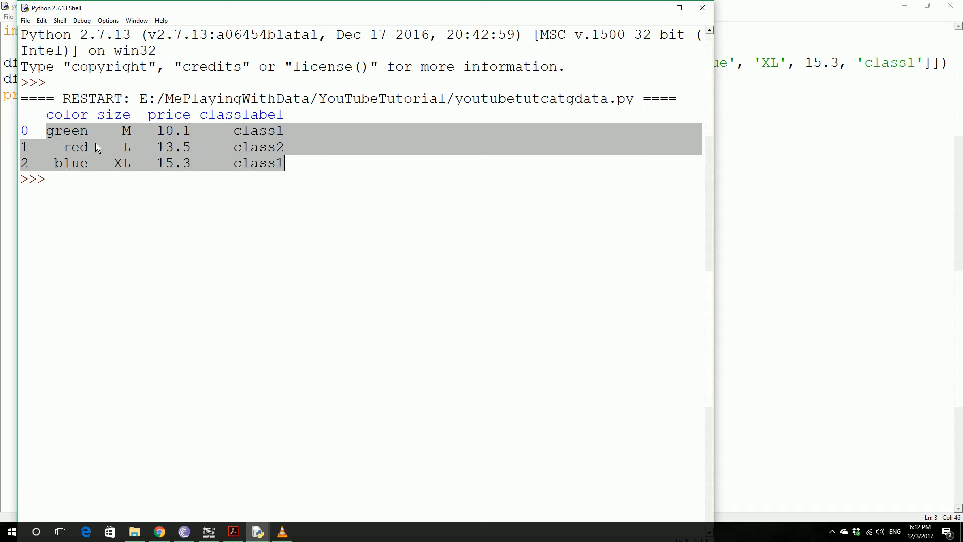
mouse_move(175, 23)
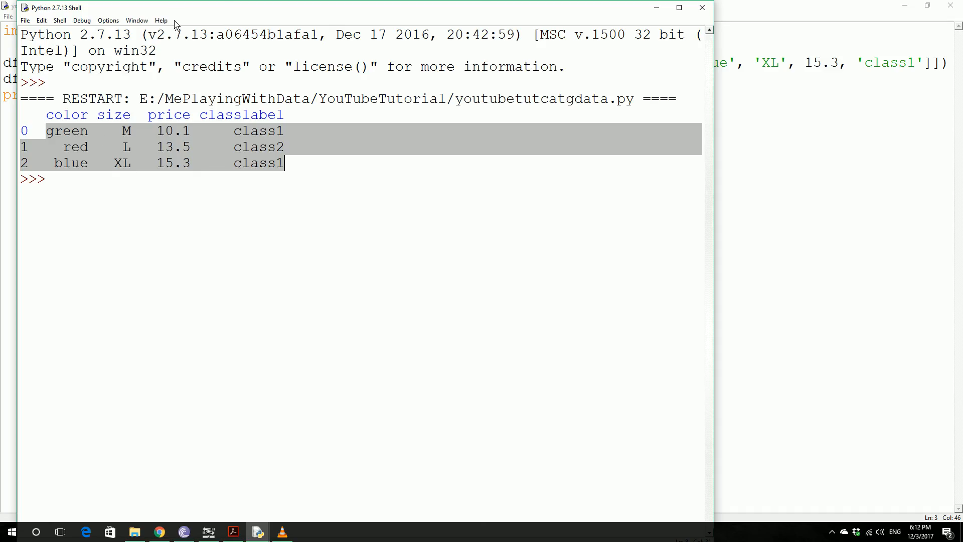
mouse_move(67, 141)
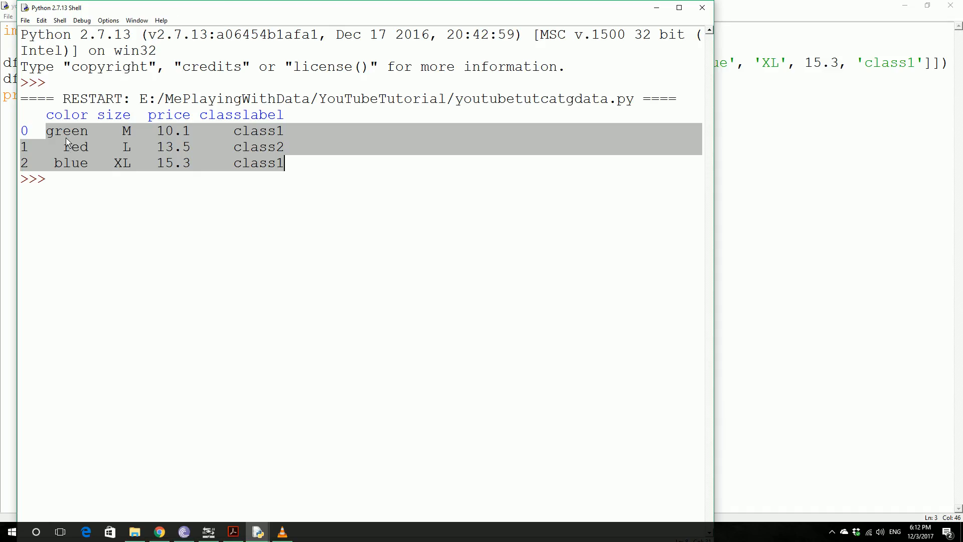
mouse_move(85, 144)
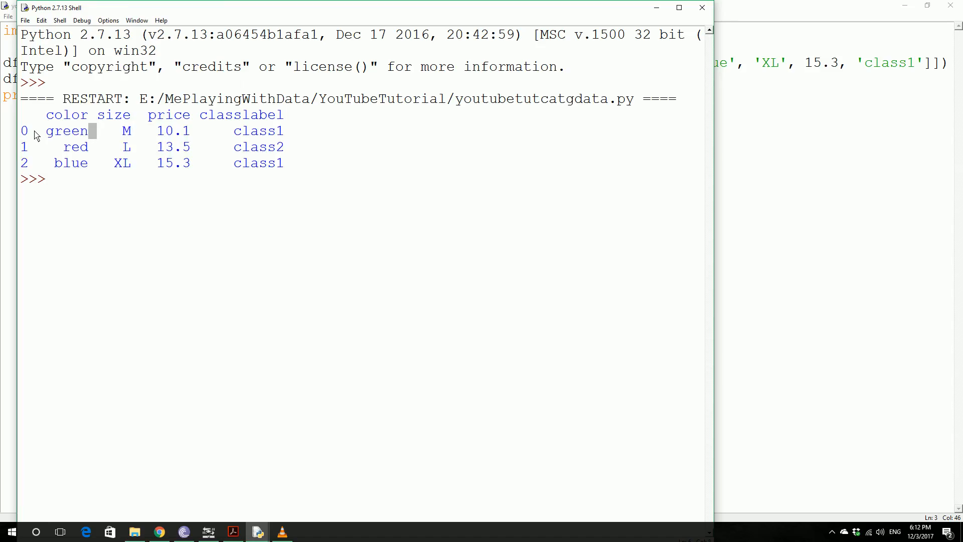
mouse_move(110, 148)
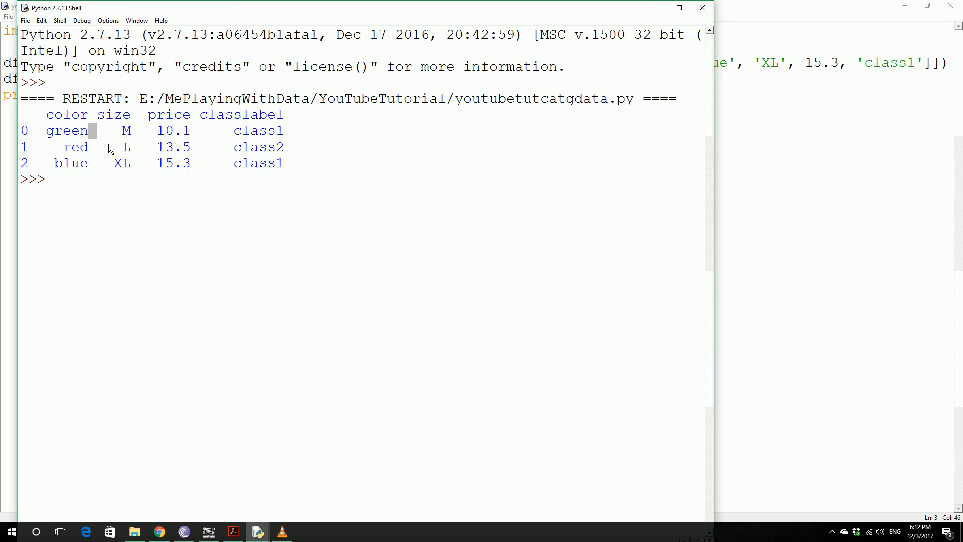
mouse_move(95, 151)
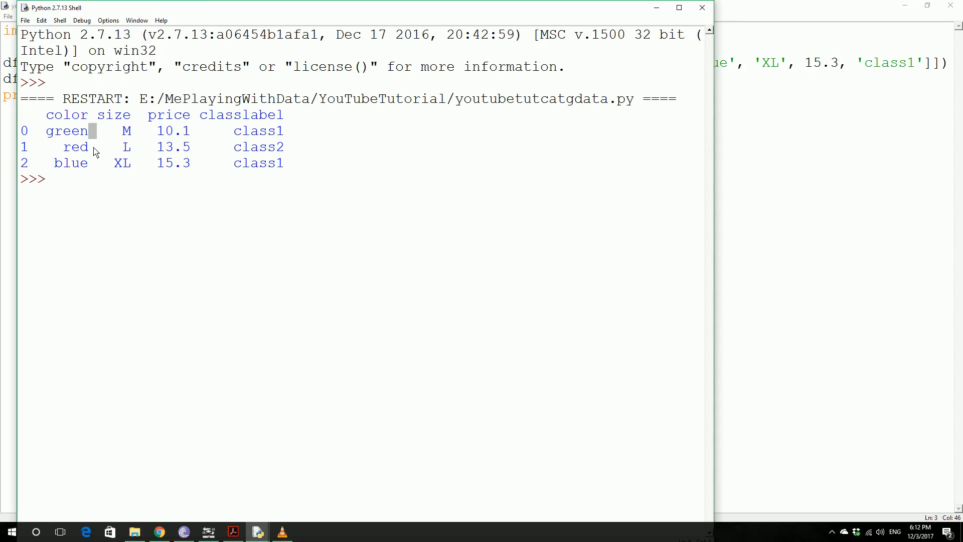
mouse_move(83, 161)
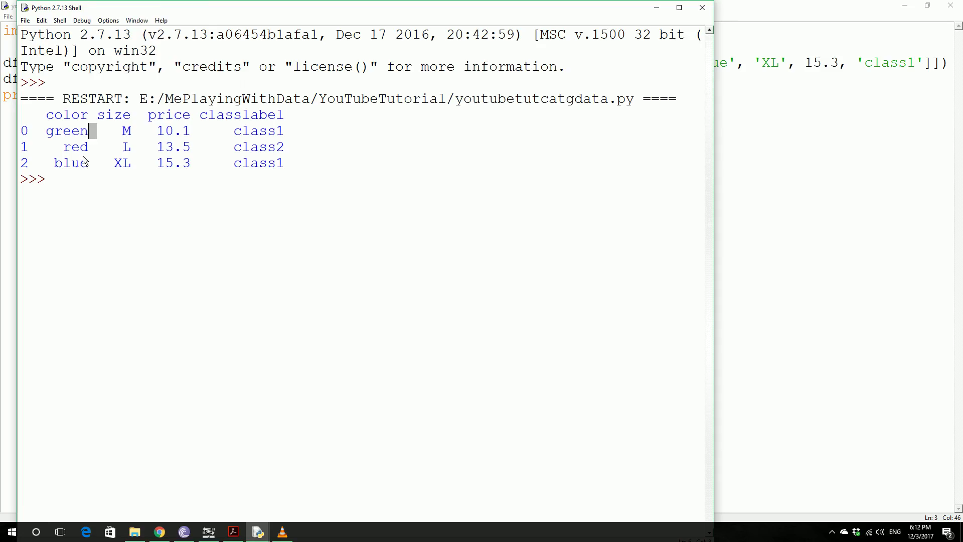
mouse_move(269, 17)
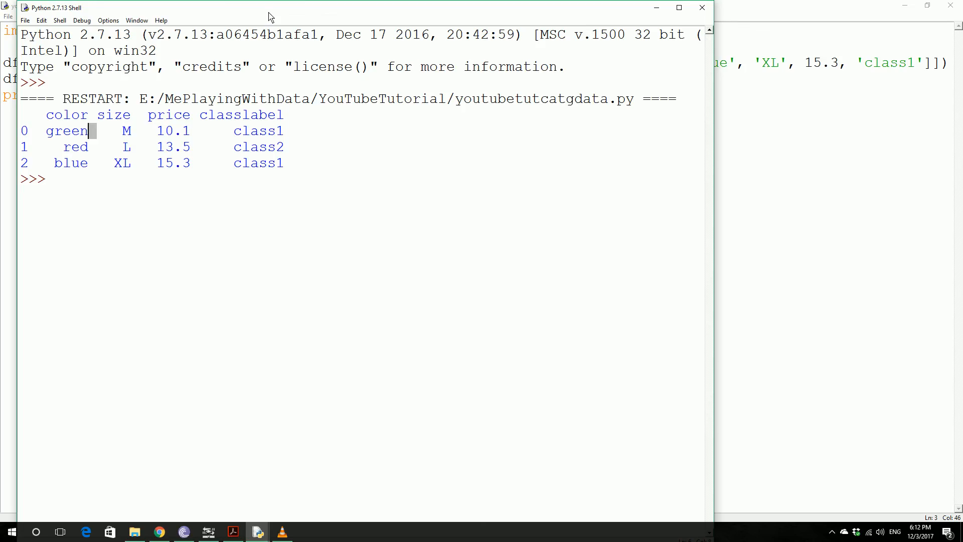
mouse_move(87, 149)
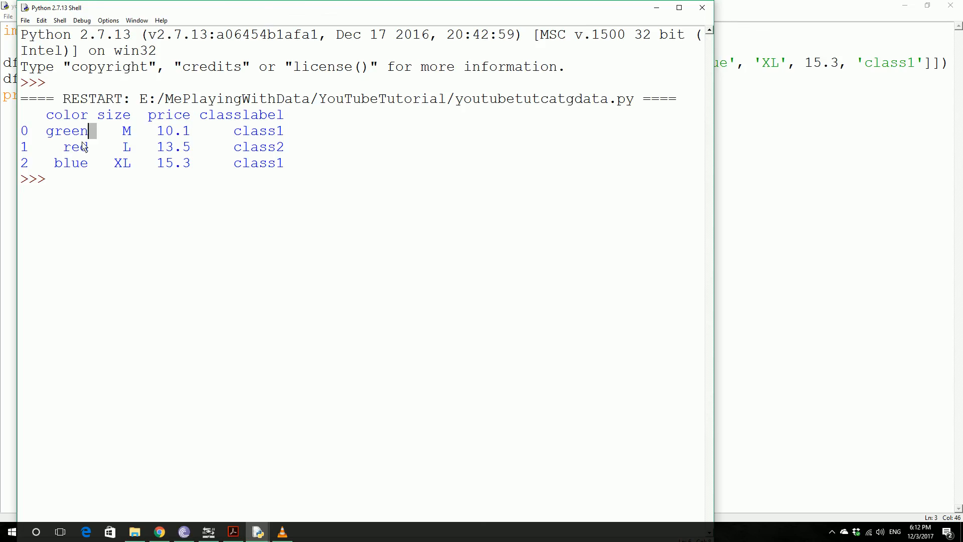
mouse_move(276, 93)
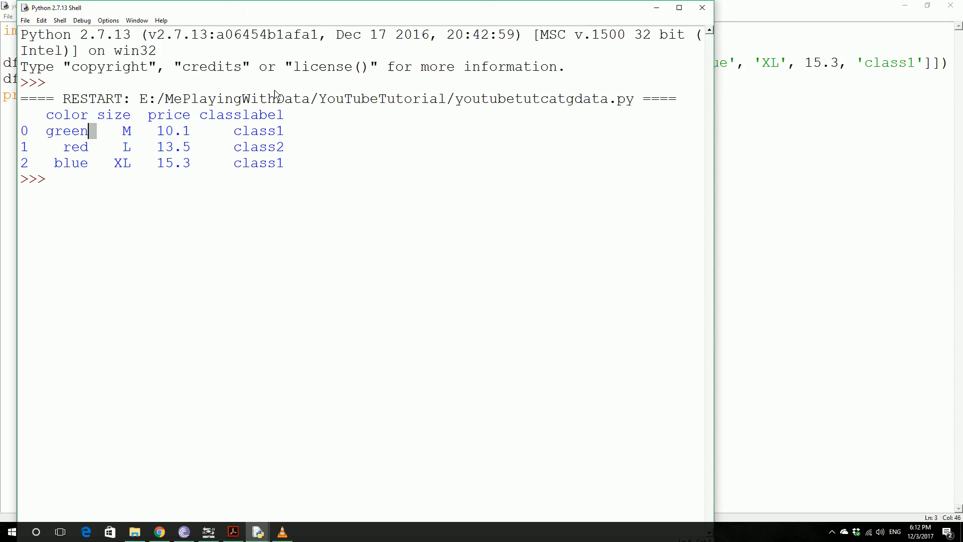
mouse_move(286, 163)
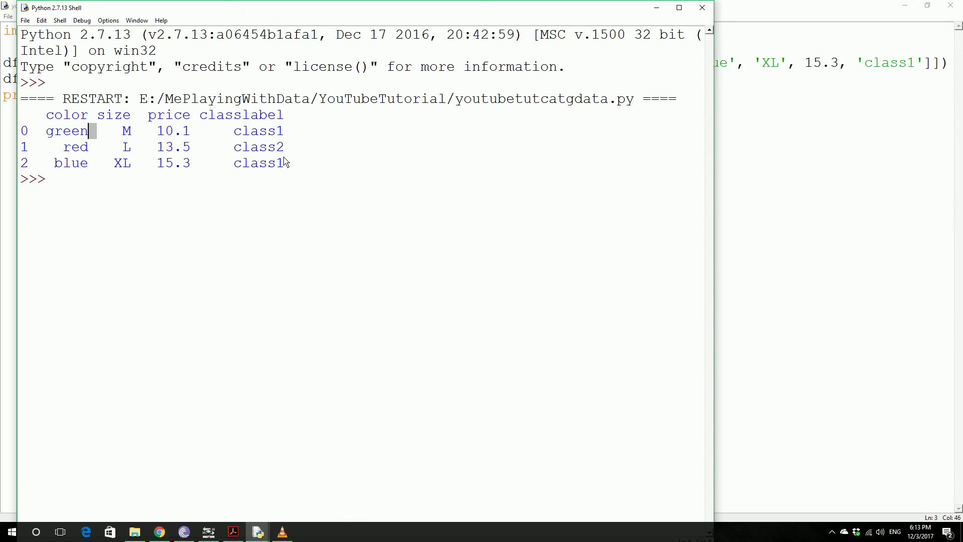
mouse_move(363, 161)
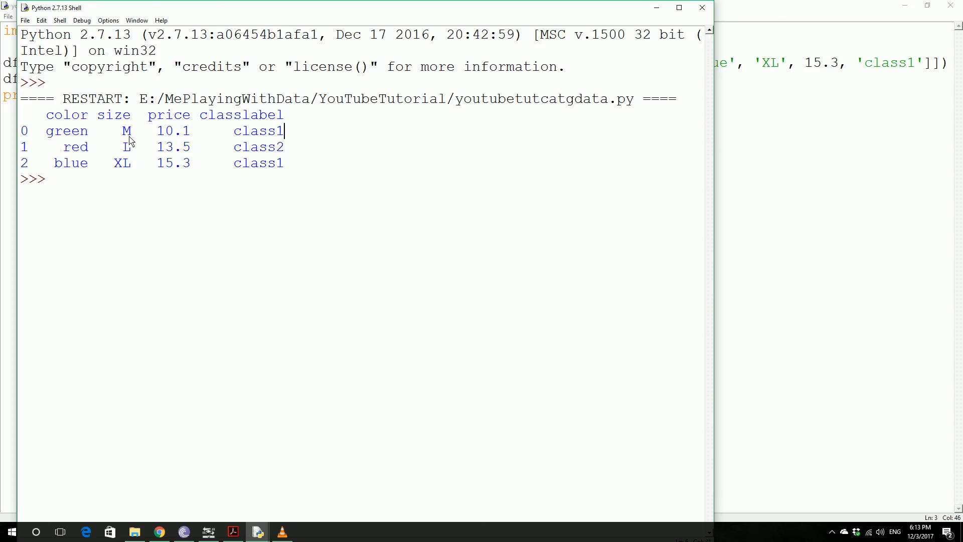
mouse_move(119, 131)
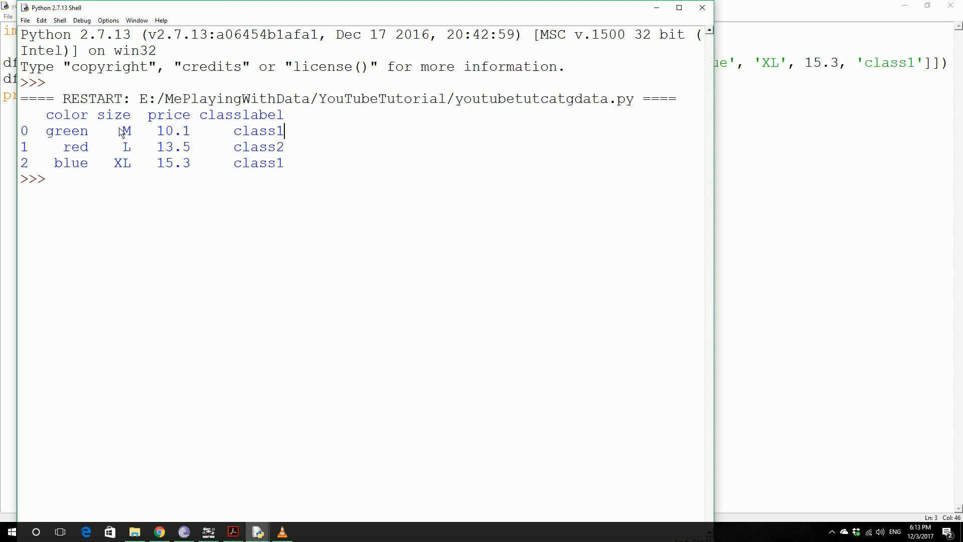
mouse_move(135, 132)
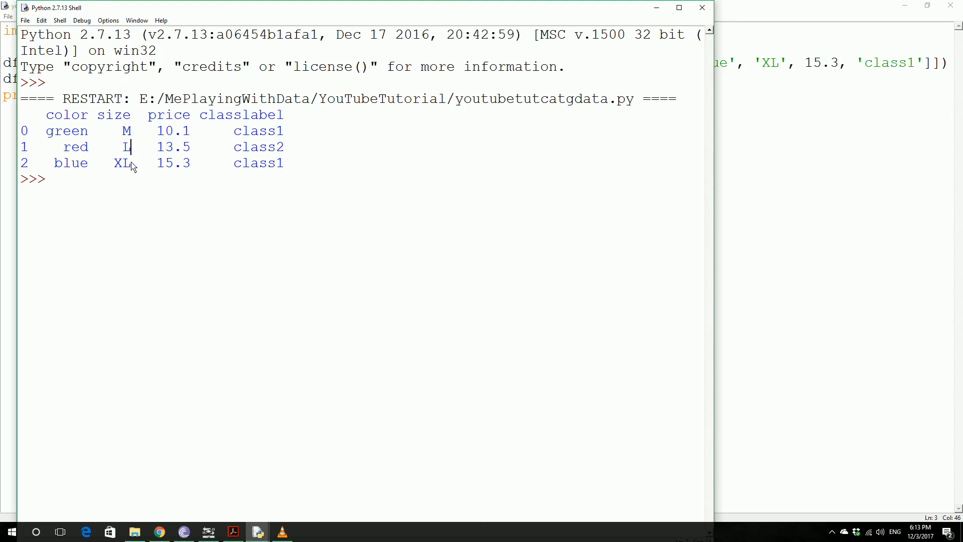
mouse_move(135, 134)
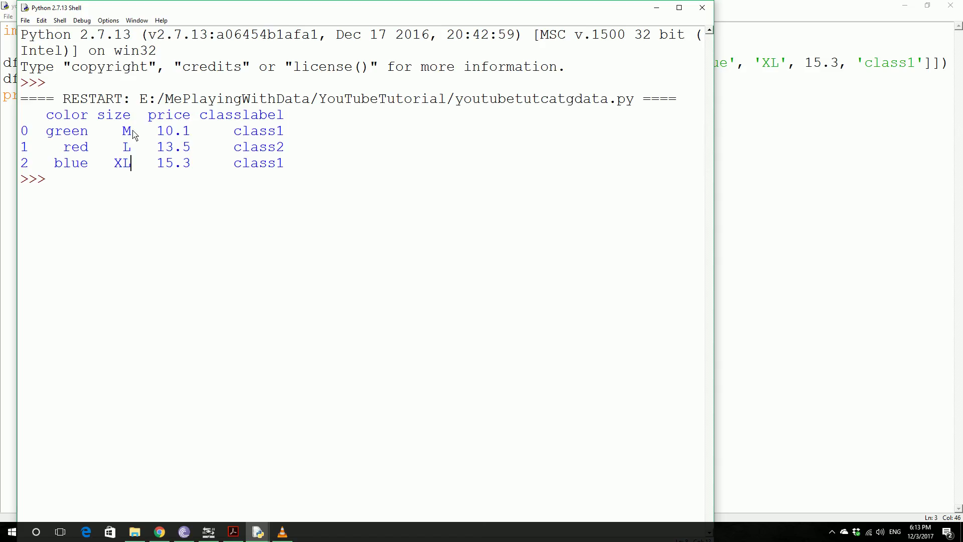
mouse_move(137, 153)
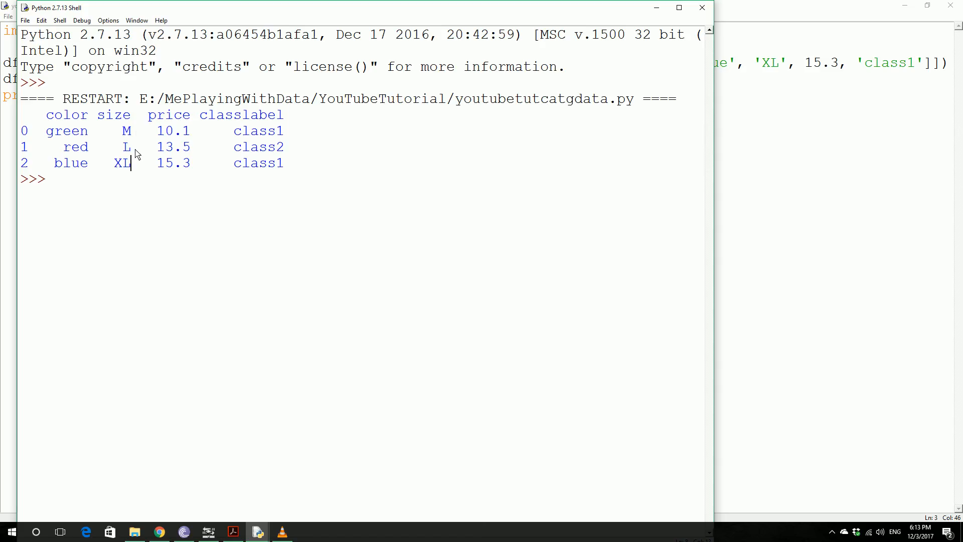
mouse_move(143, 173)
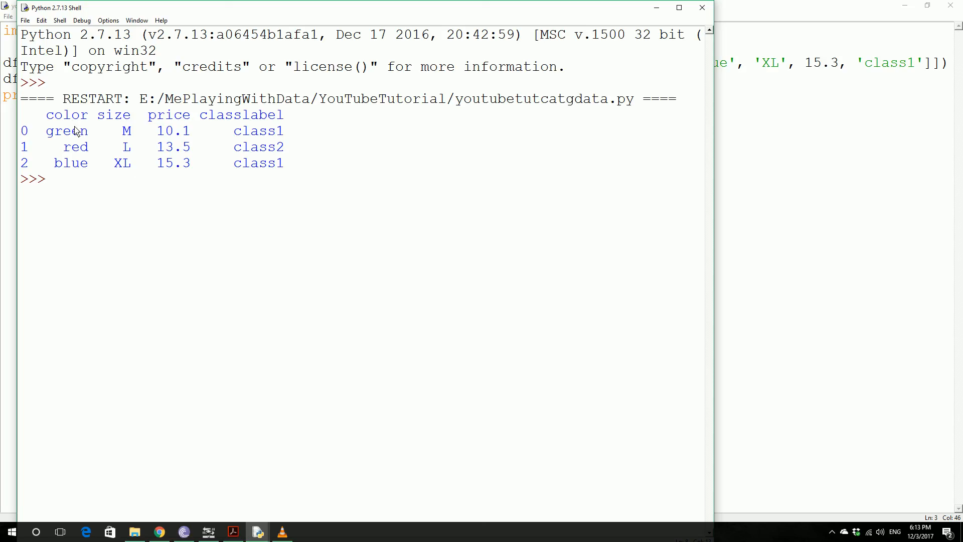
mouse_move(85, 162)
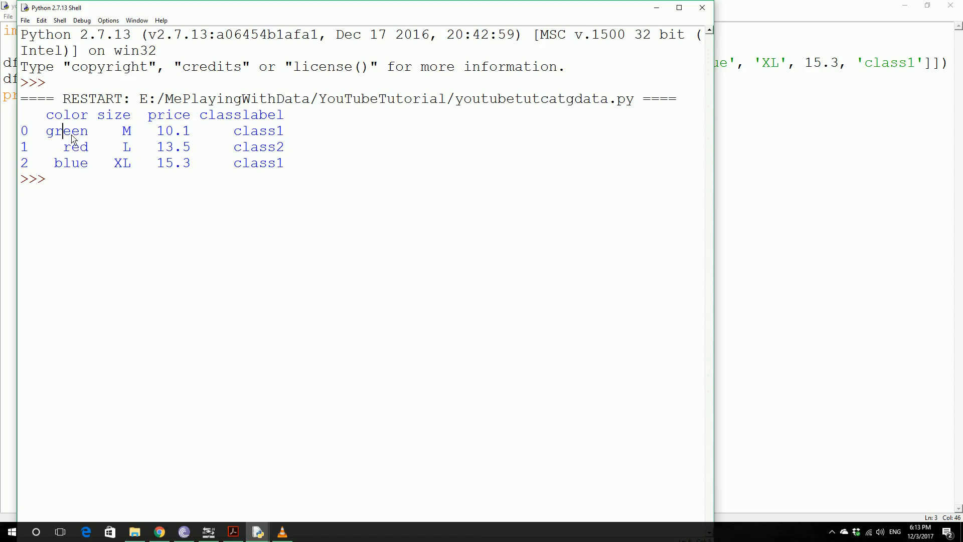
mouse_move(78, 171)
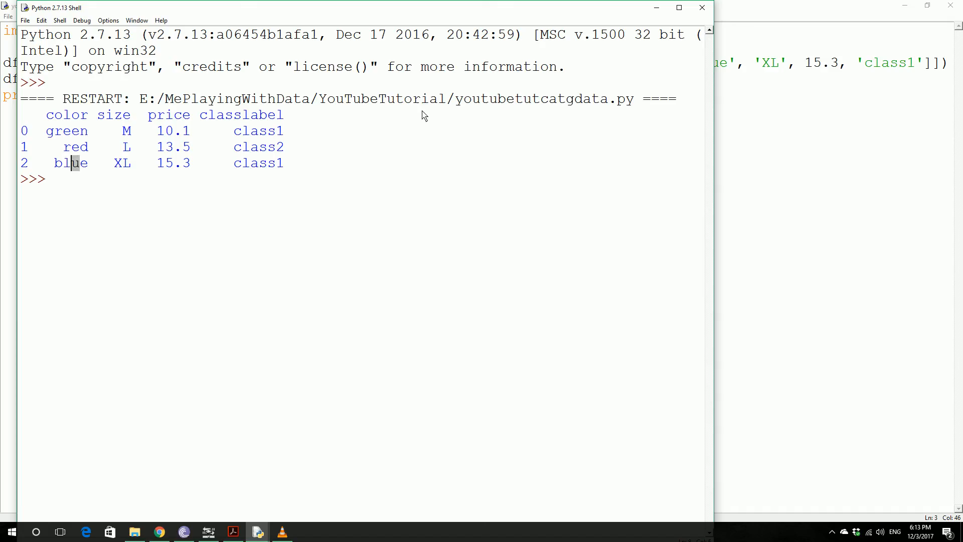
mouse_move(430, 114)
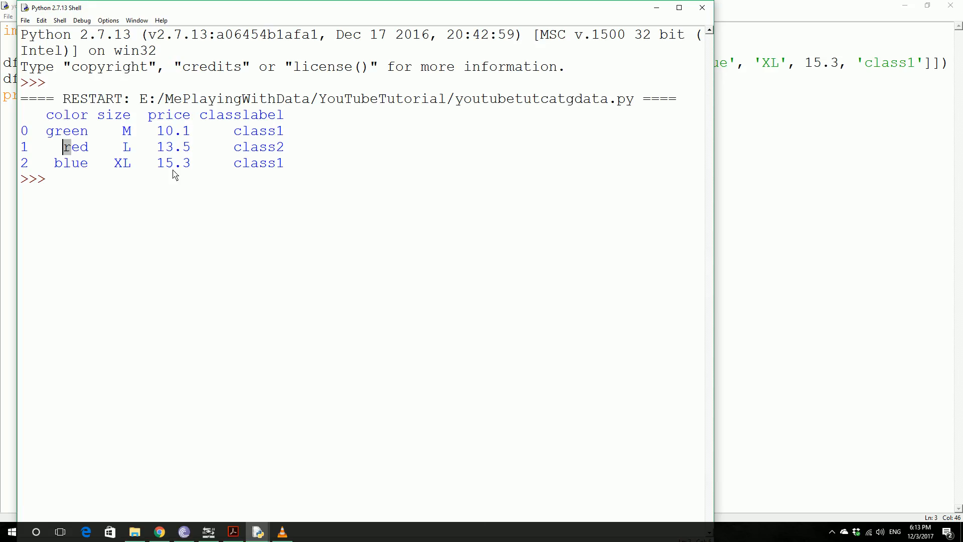
mouse_move(634, 46)
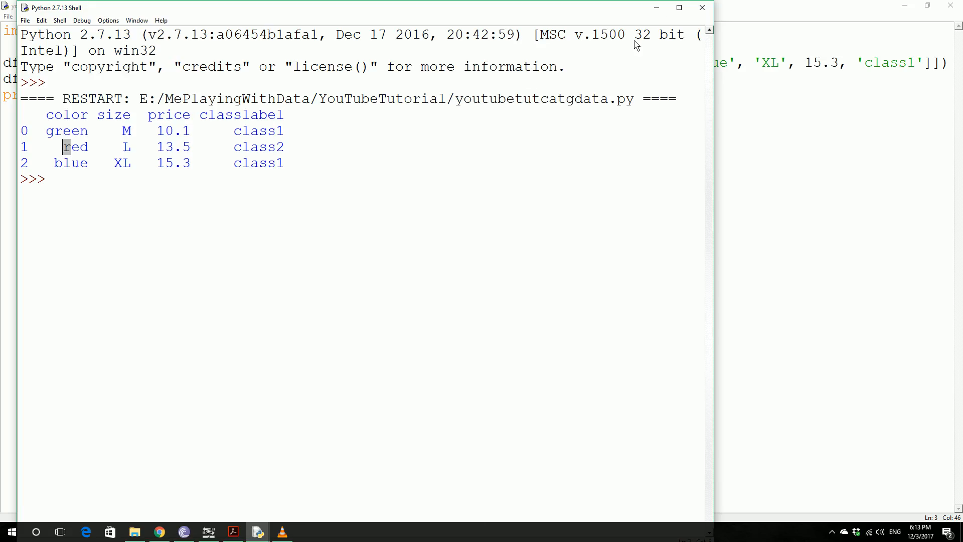
mouse_move(204, 178)
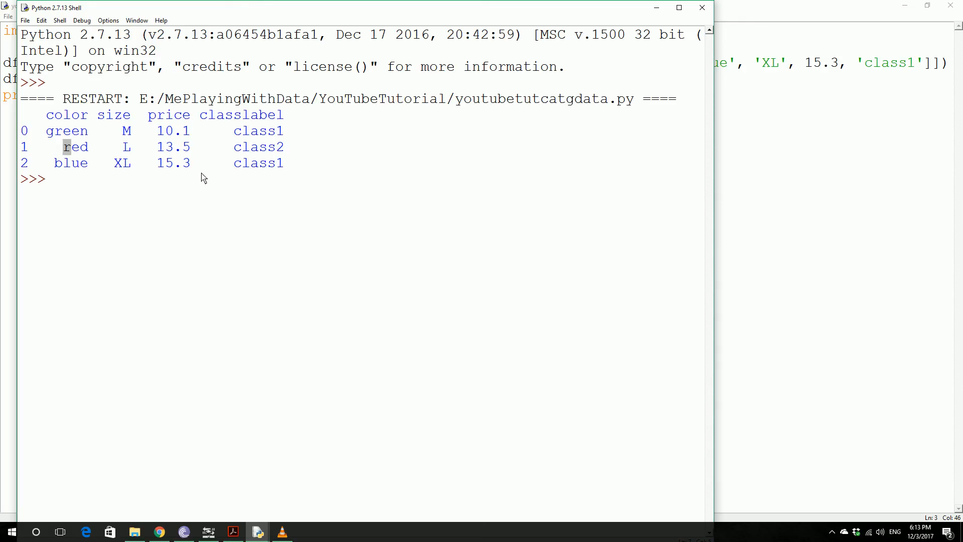
mouse_move(252, 181)
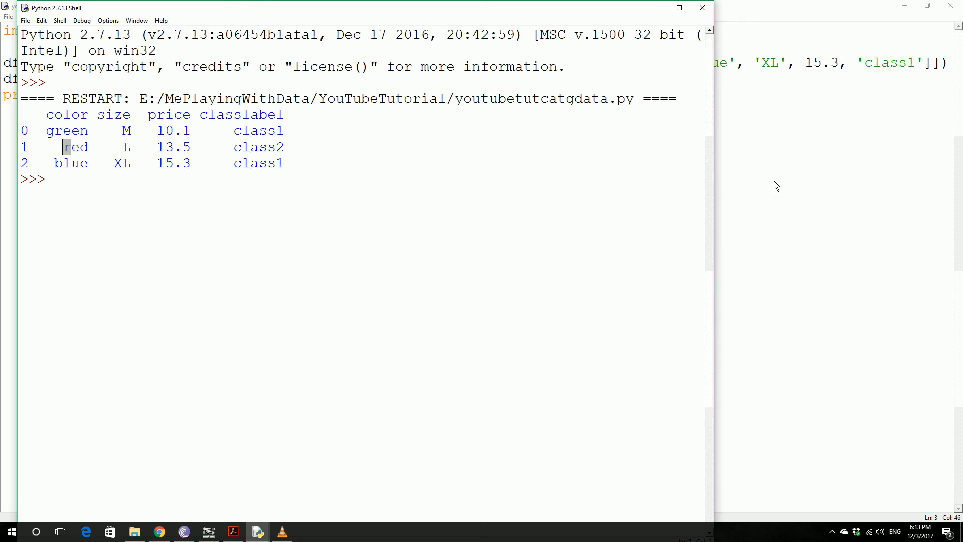
mouse_move(768, 49)
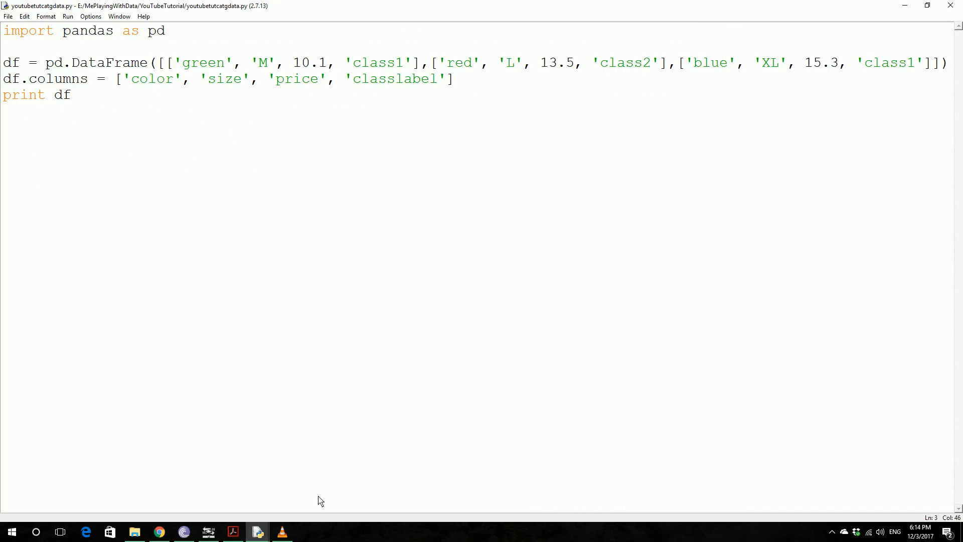
mouse_move(258, 532)
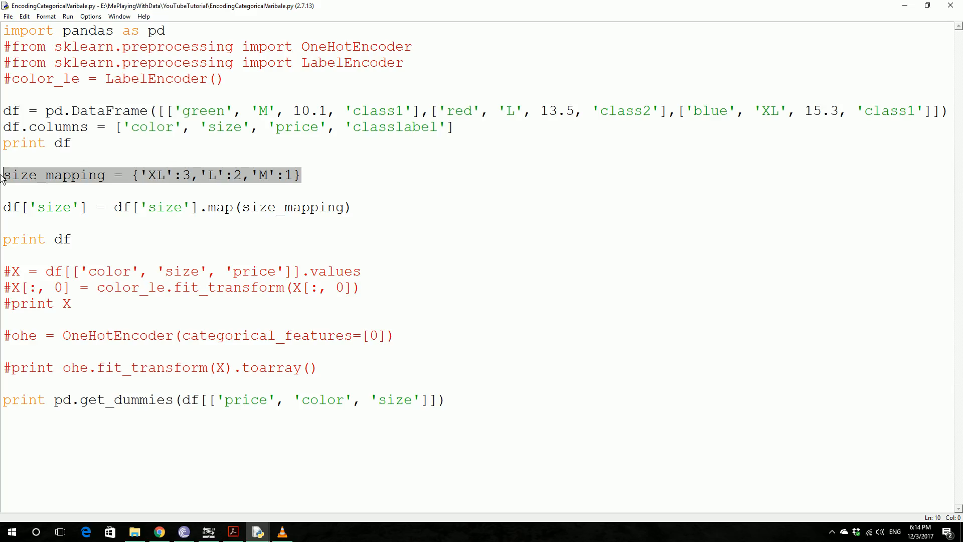
mouse_move(919, 6)
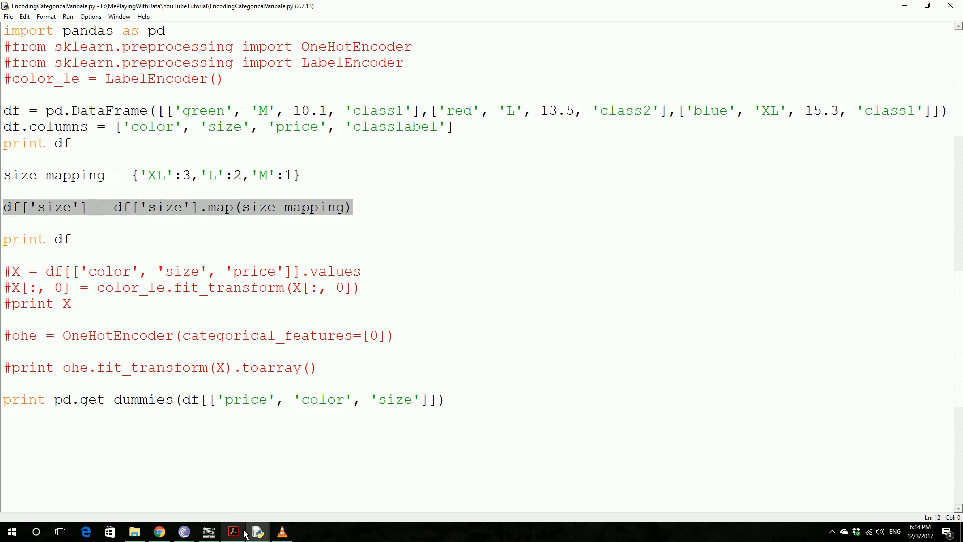
Return to youtubetutcatgdata.py to hold the size_mapping dictionary {'XL':3,'L':2,'M':1}
click(256, 531)
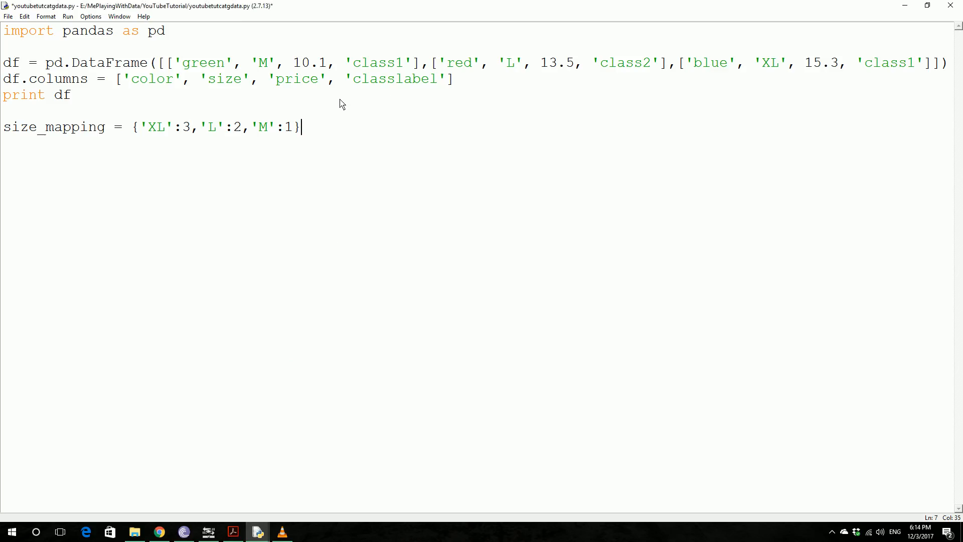
Add df['size'] = df['size'].map(size_mapping) on a new line below the mapping
key(Enter)
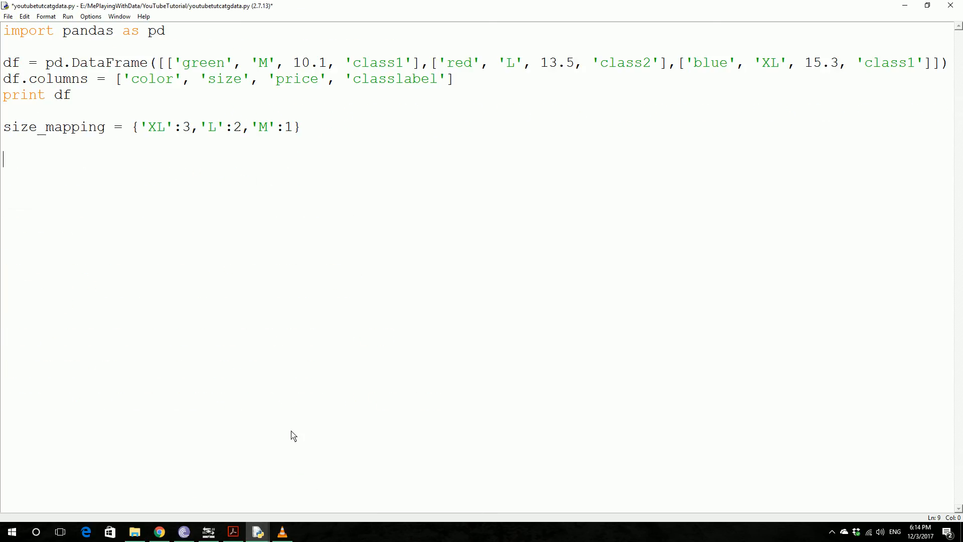
text(df['size'] = df['size'].map(size_mapping))
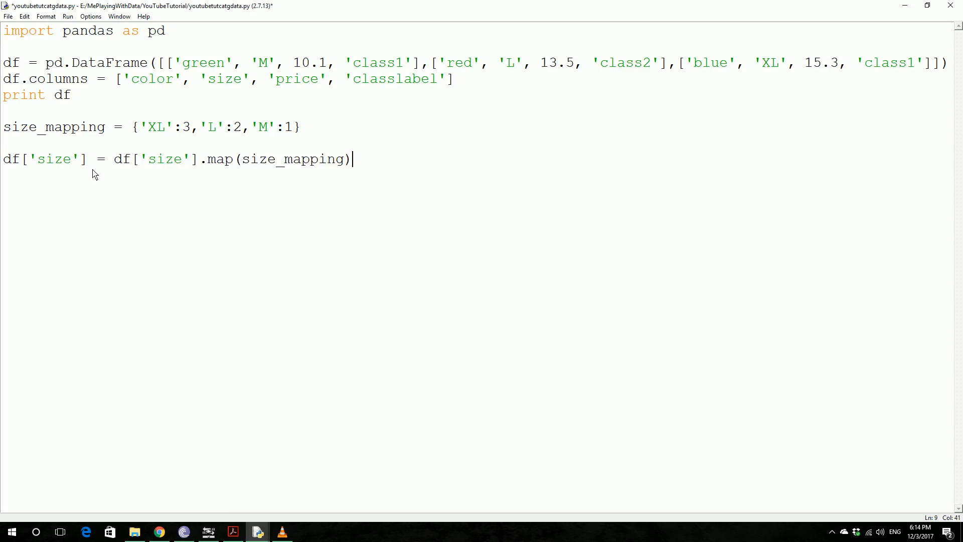
mouse_move(207, 166)
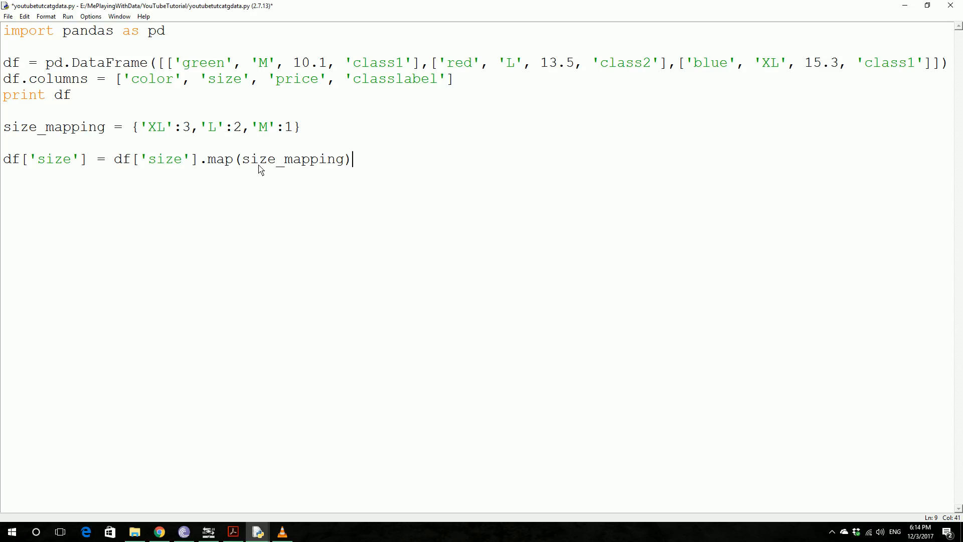
click(215, 159)
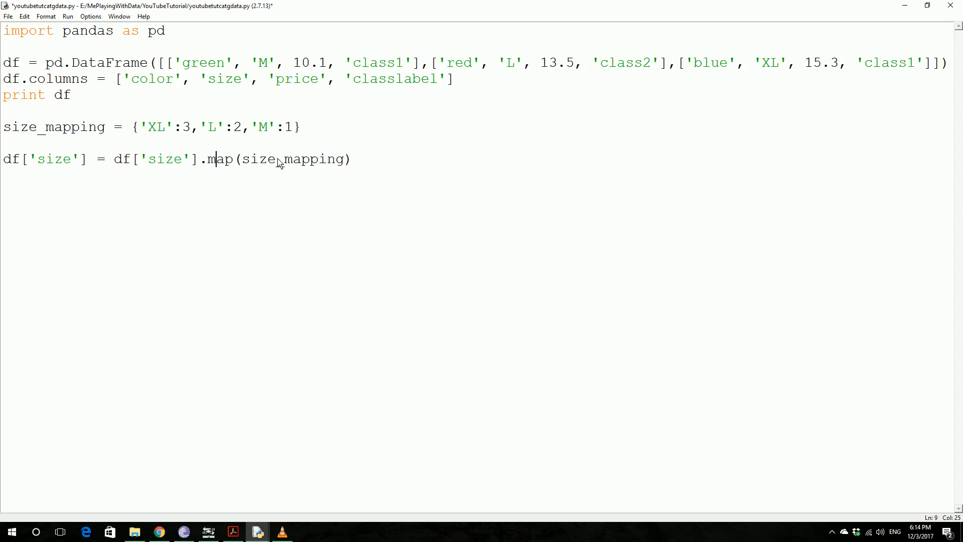
drag(129, 127, 197, 127)
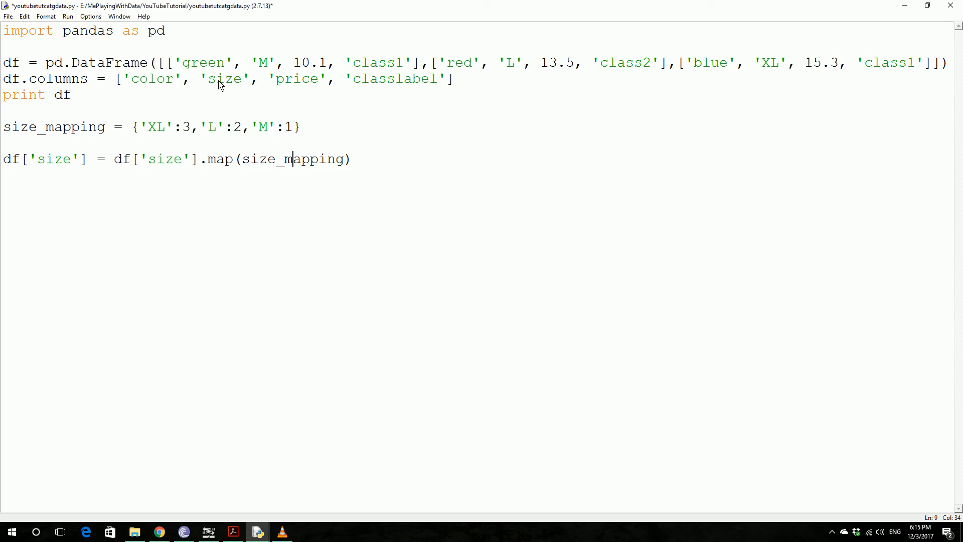
mouse_move(234, 89)
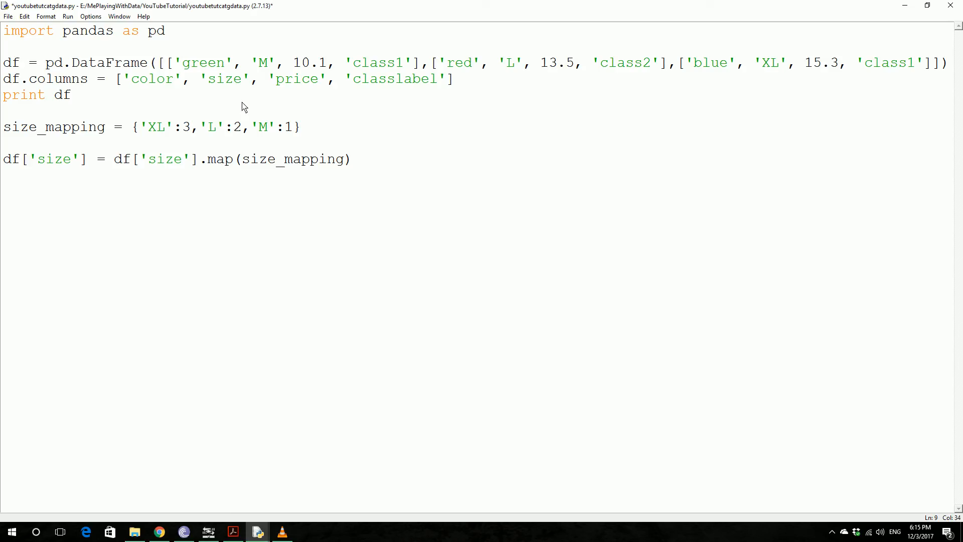
mouse_move(243, 143)
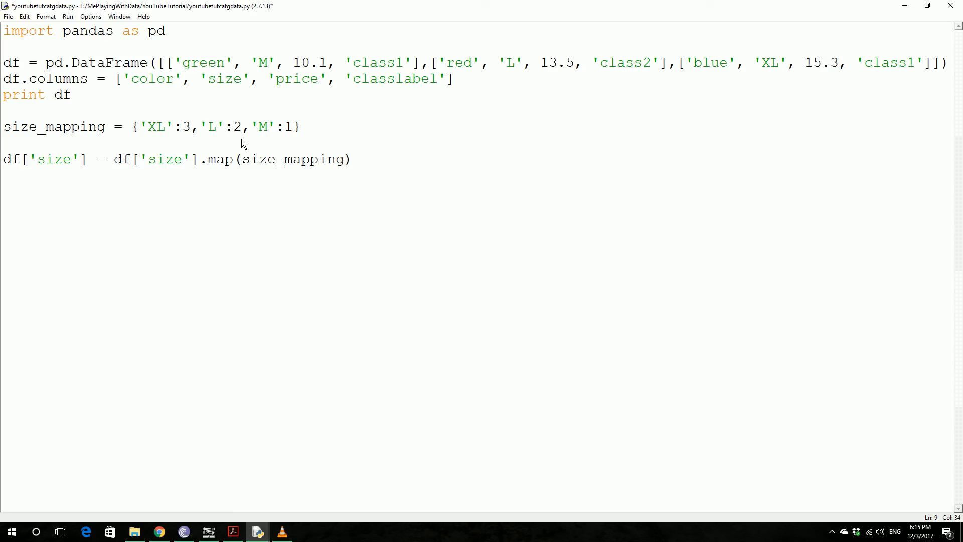
Add print df after the map line, then save and run the script
click(356, 159)
text(pr)
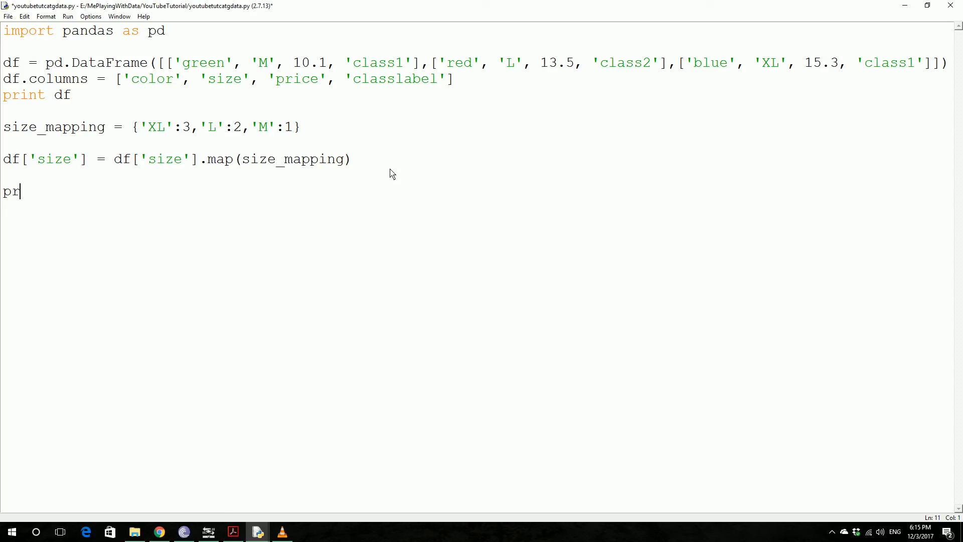
text(int df)
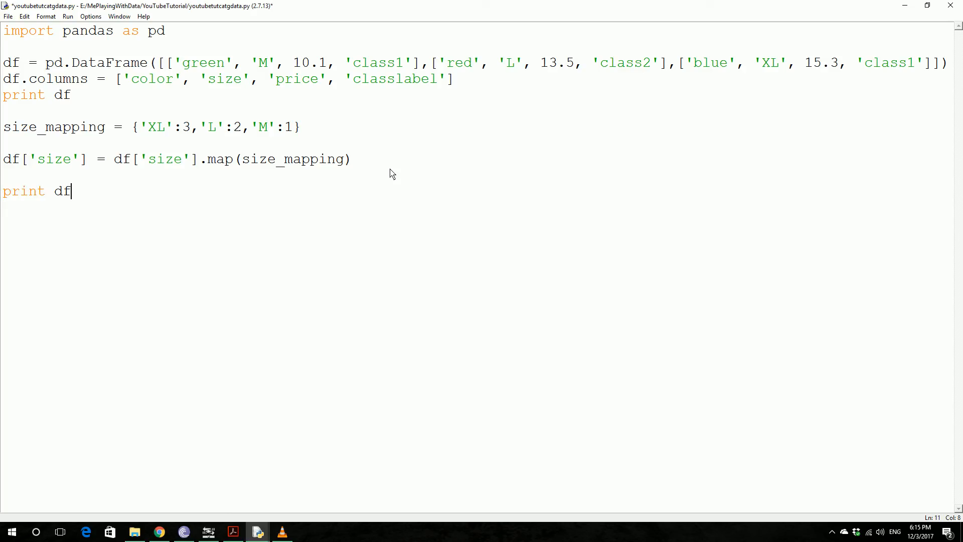
key(ctrl+s)
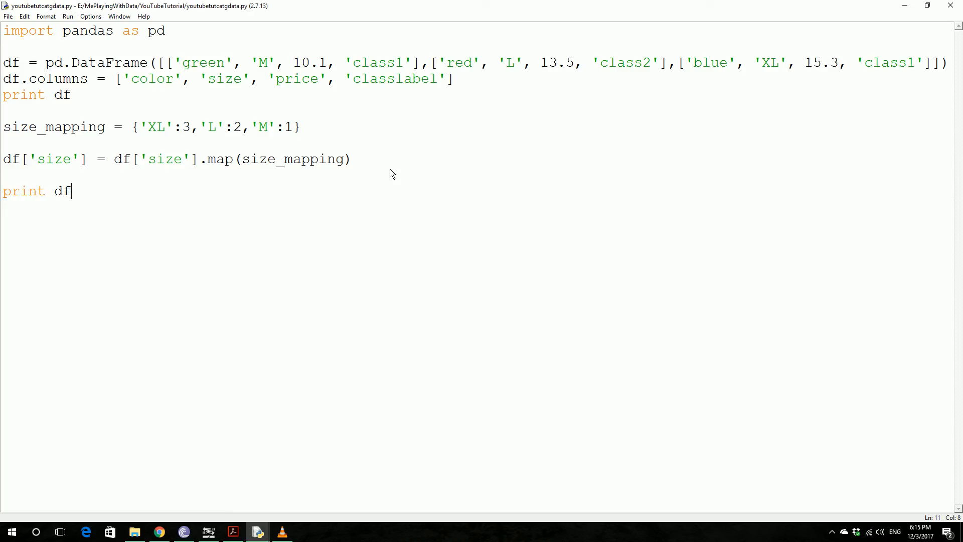
key(F5)
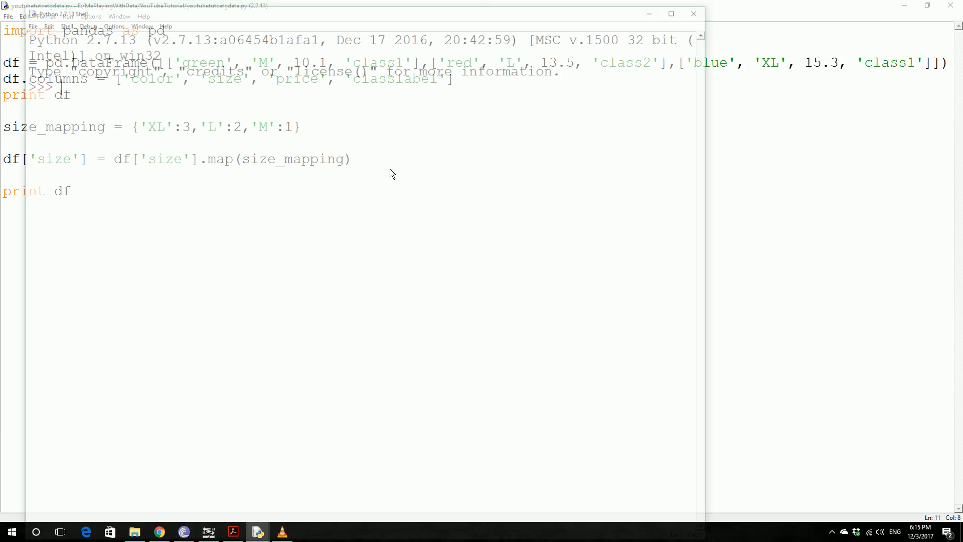
Rerun and highlight the mapped size value 2 in the second printed table
key(F5)
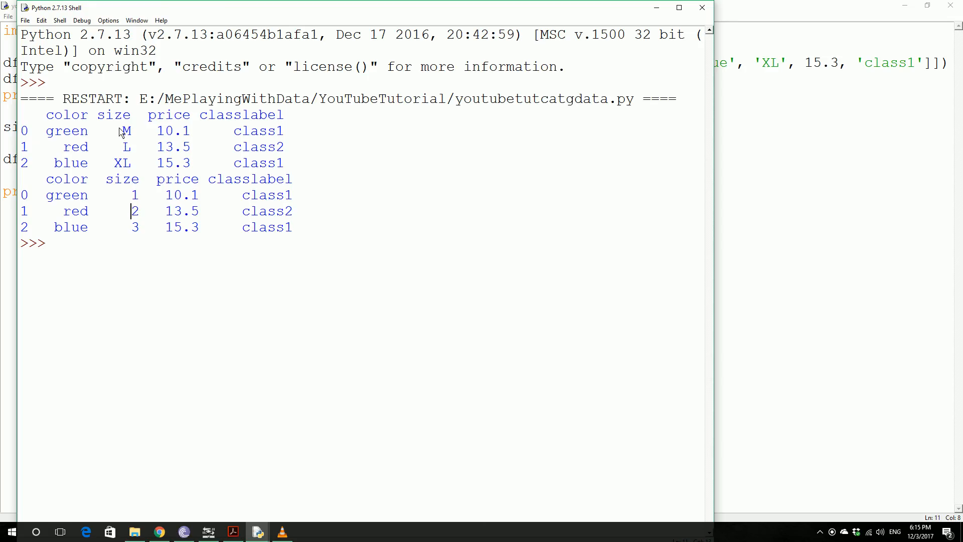
double_click(122, 163)
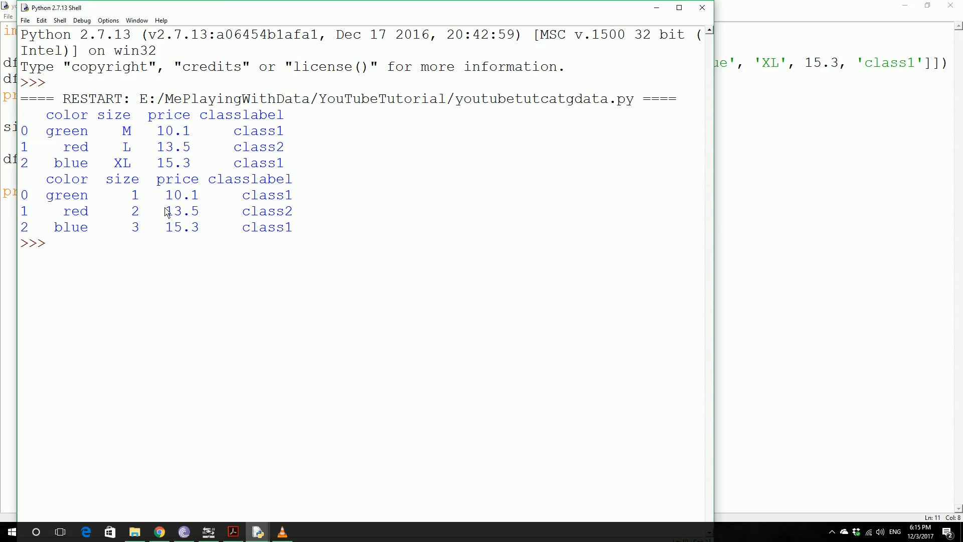
mouse_move(694, 17)
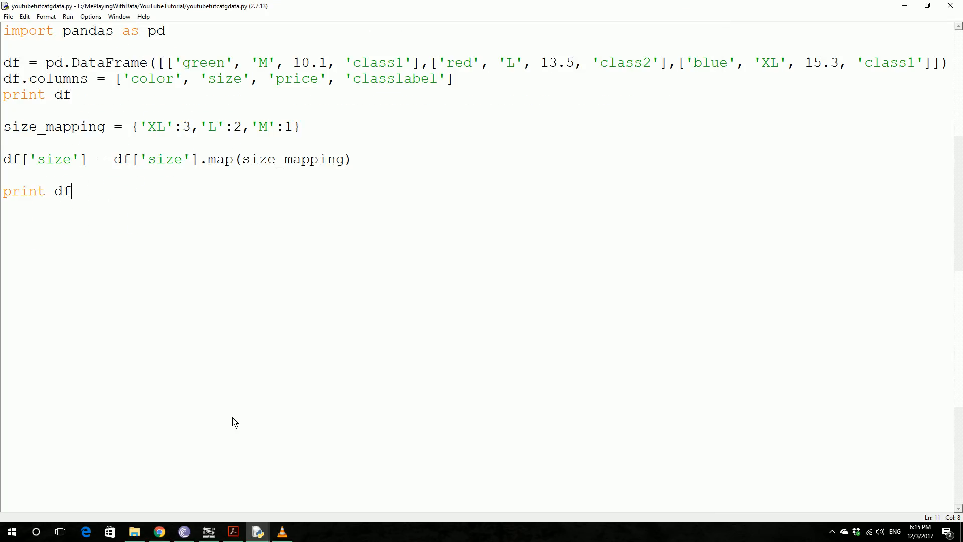
mouse_move(174, 82)
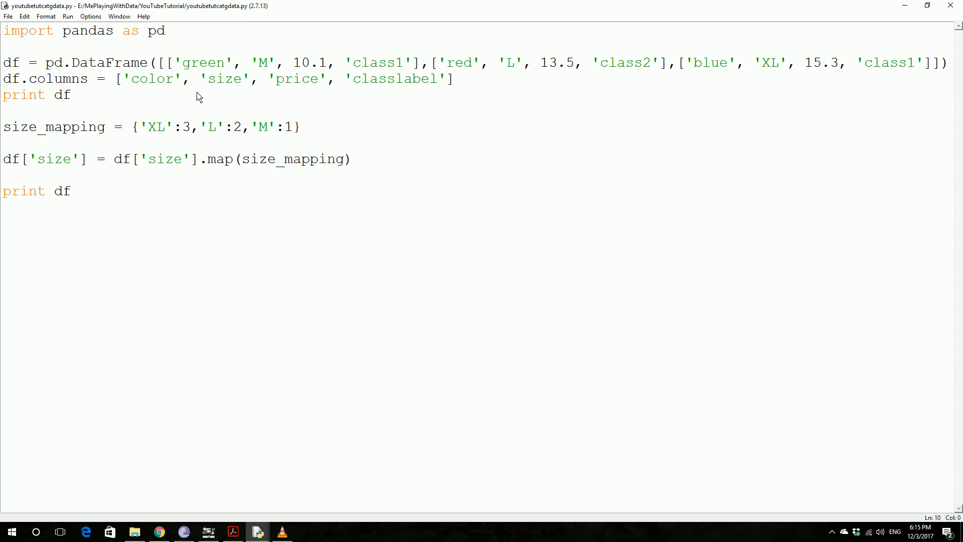
Insert pd.get_dummies(df[['price', 'color', 'size']]) above the final print df
text(pd.get_dummies(df[['price', 'color', 'size']]))
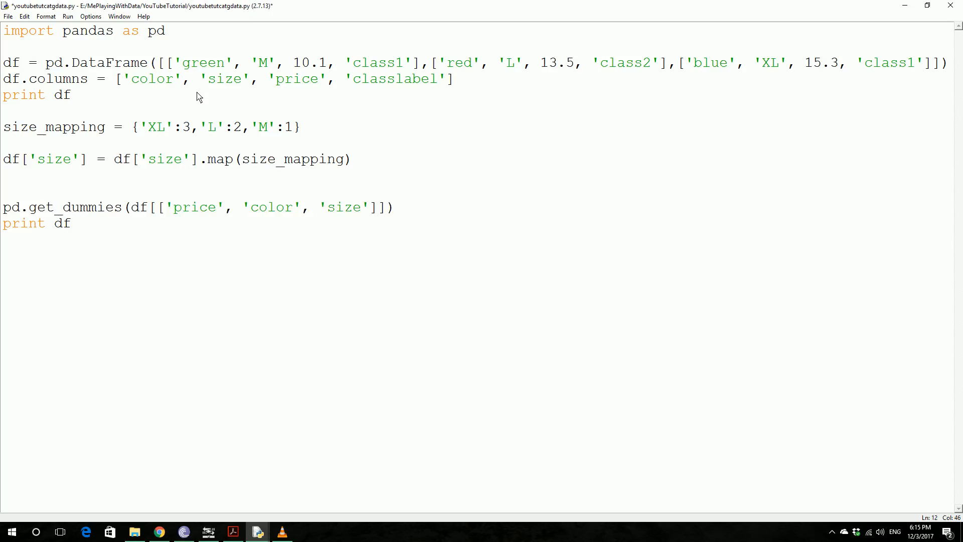
mouse_move(226, 197)
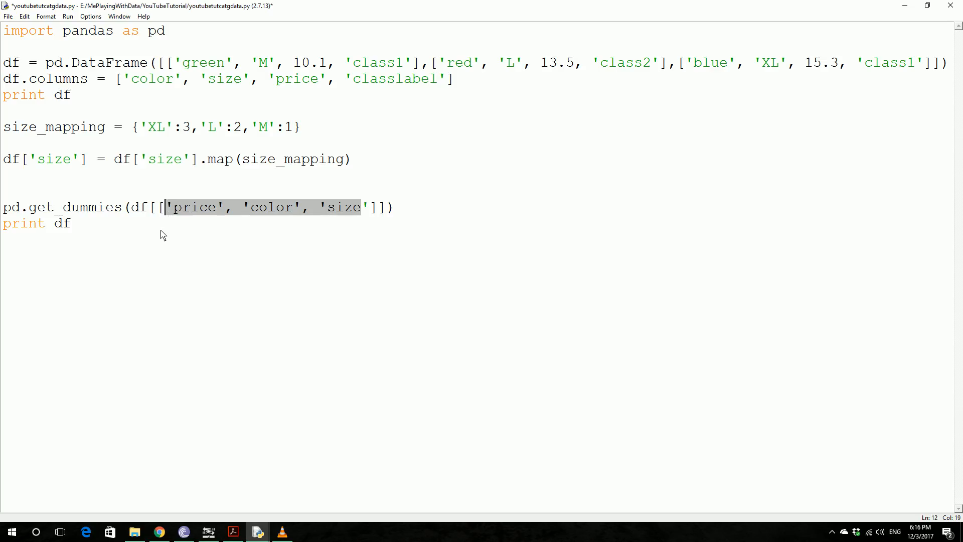
mouse_move(348, 159)
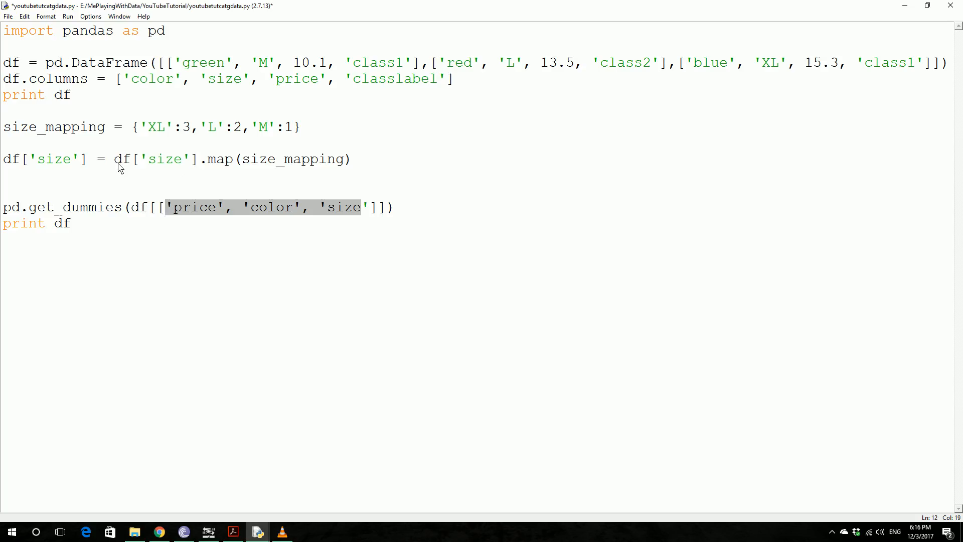
mouse_move(265, 219)
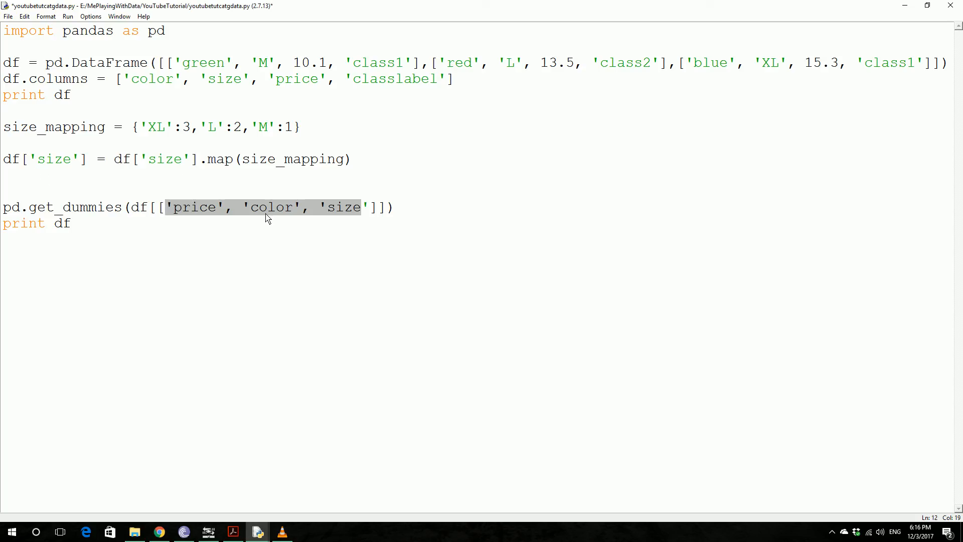
click(350, 207)
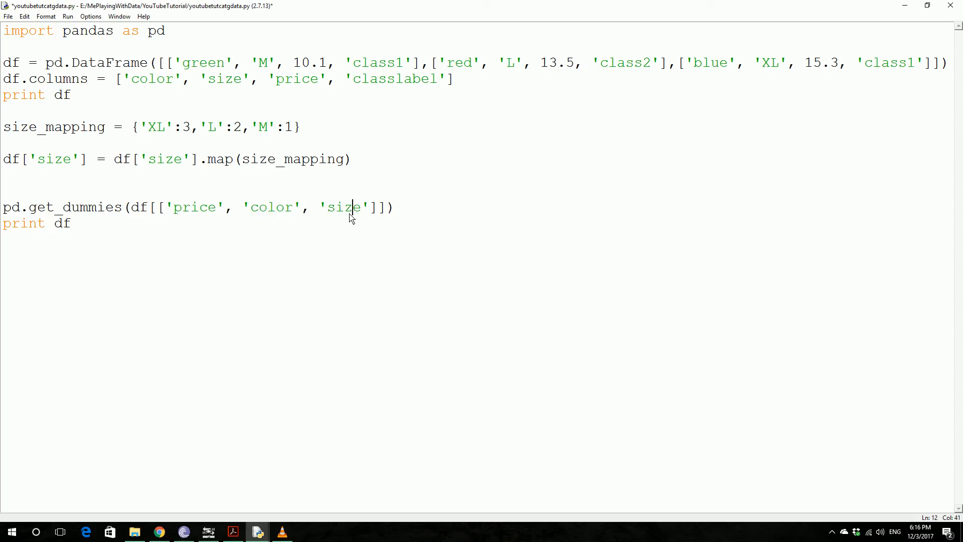
mouse_move(274, 216)
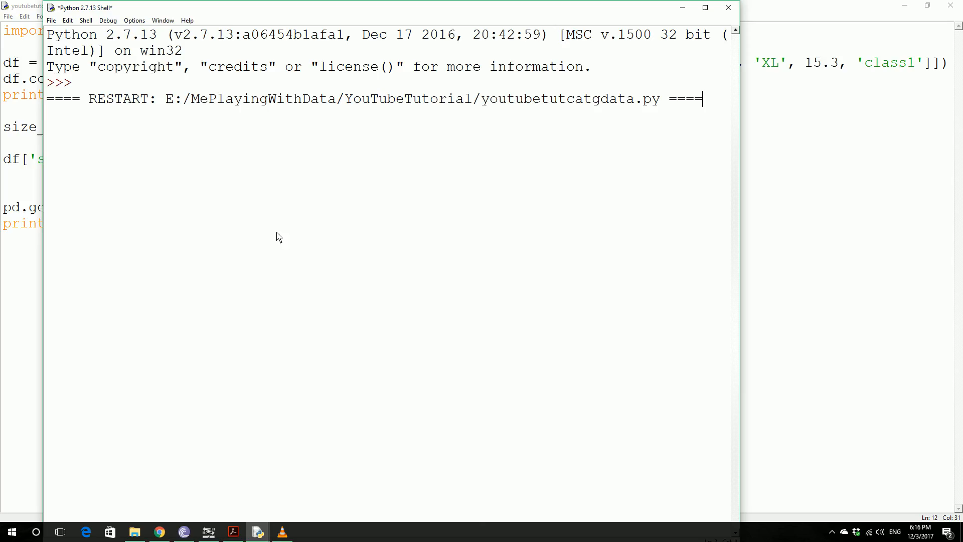
mouse_move(275, 216)
text(df  = )
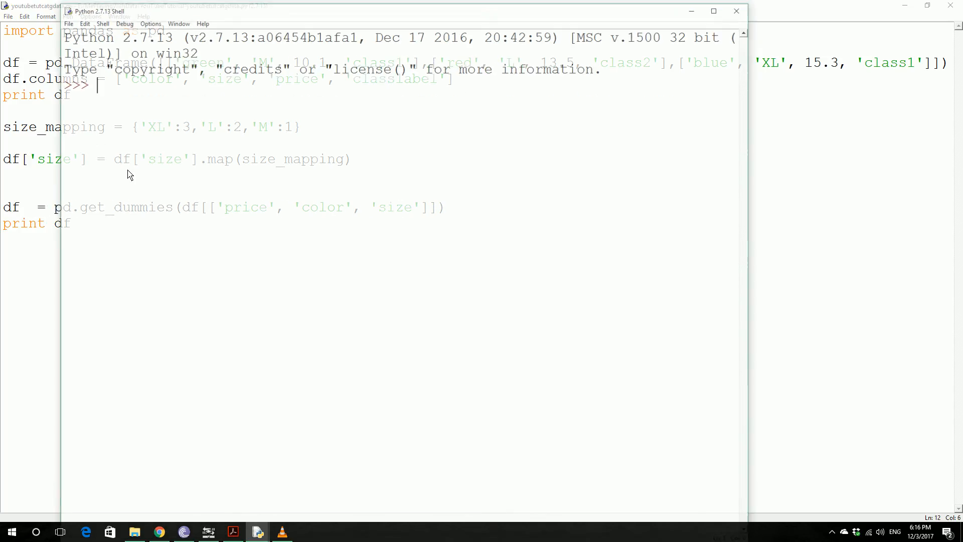
Rerun the script and highlight the color_blue, color_green and color_red column headers
key(F5)
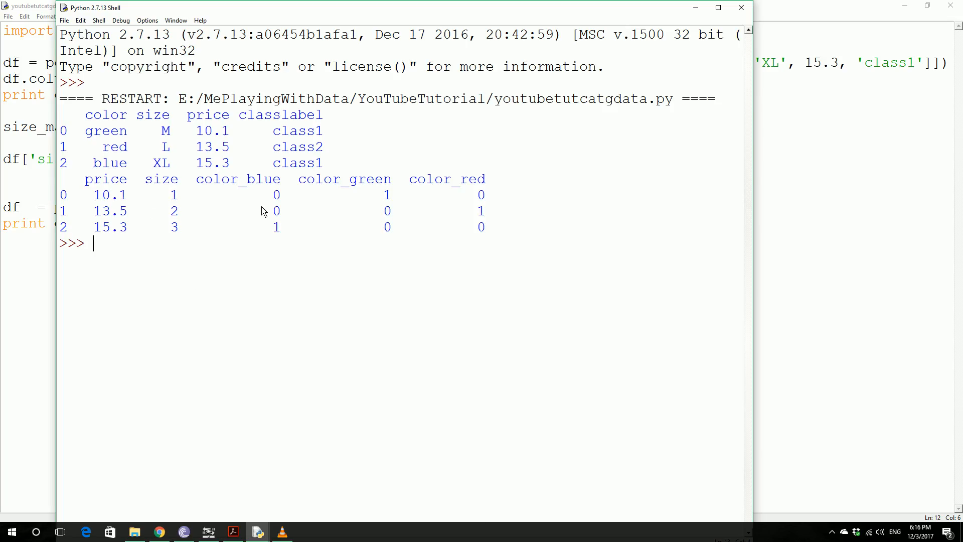
mouse_move(214, 182)
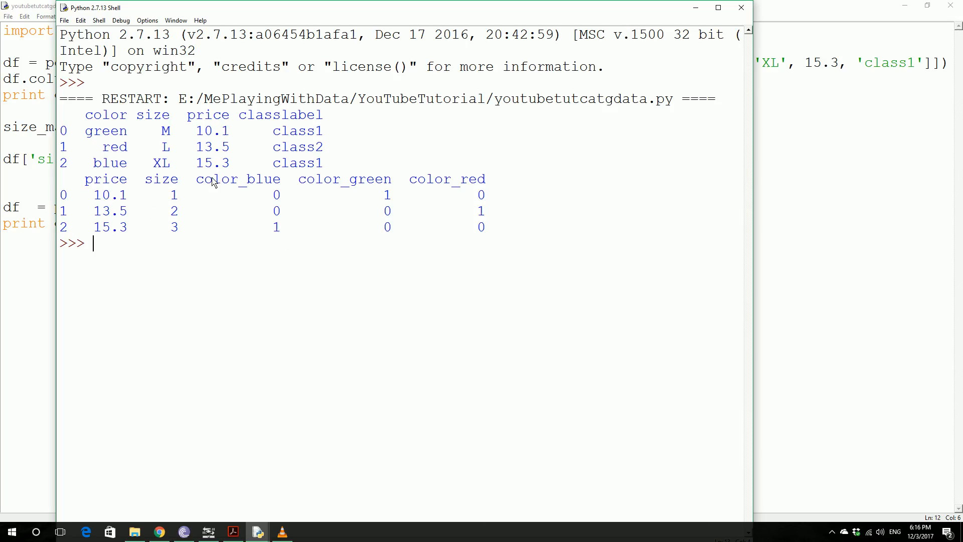
double_click(239, 179)
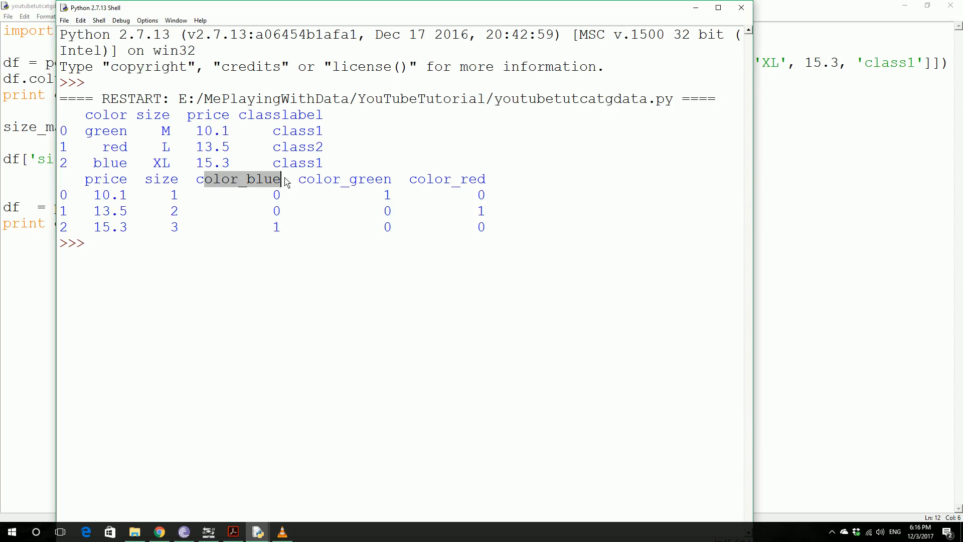
double_click(344, 179)
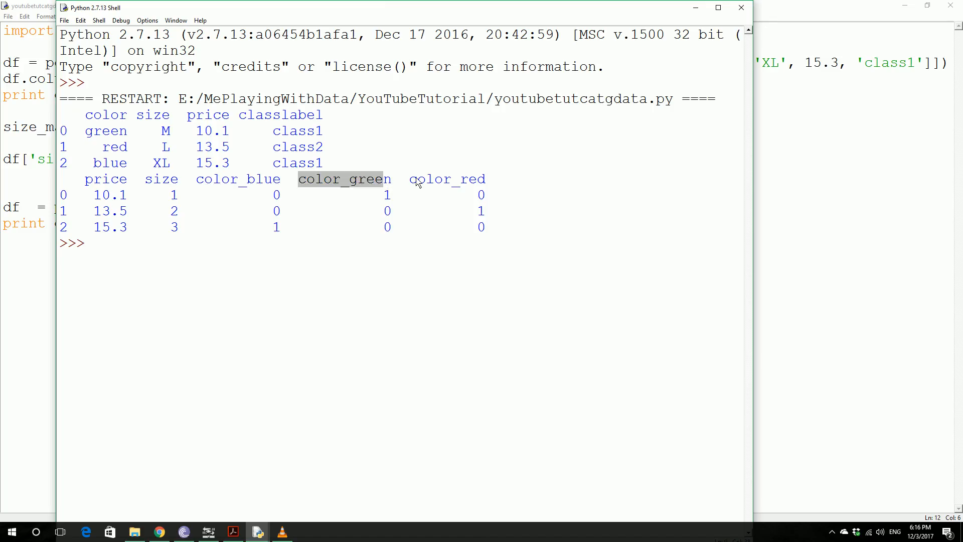
double_click(447, 179)
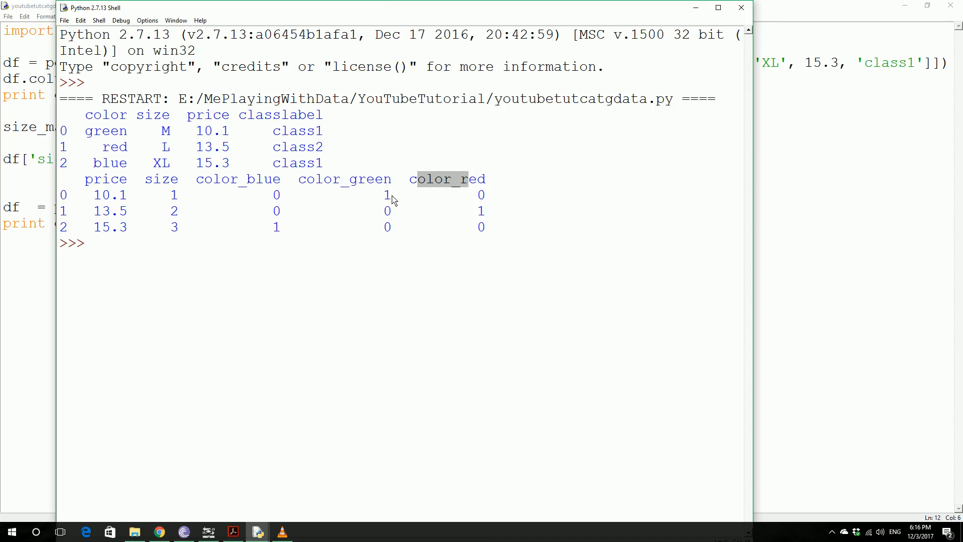
mouse_move(397, 208)
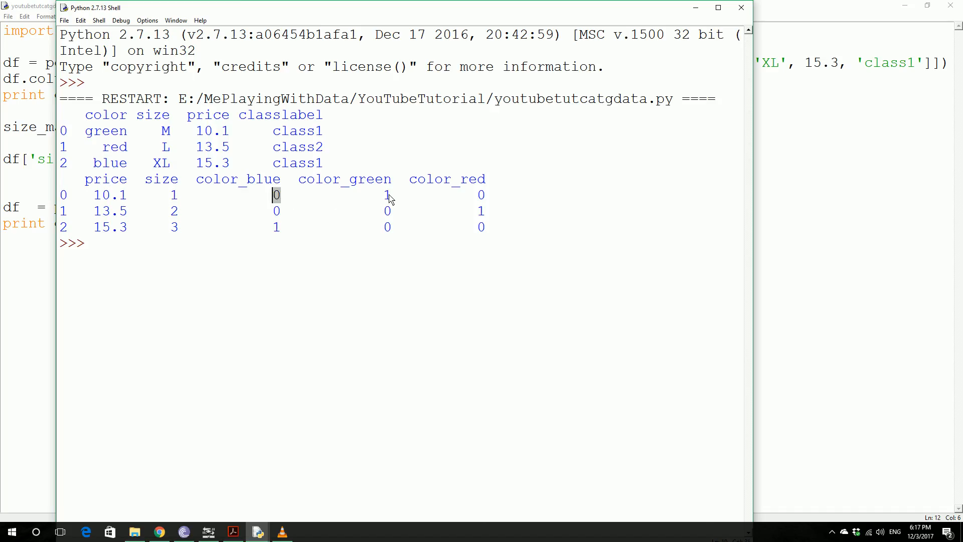
mouse_move(355, 226)
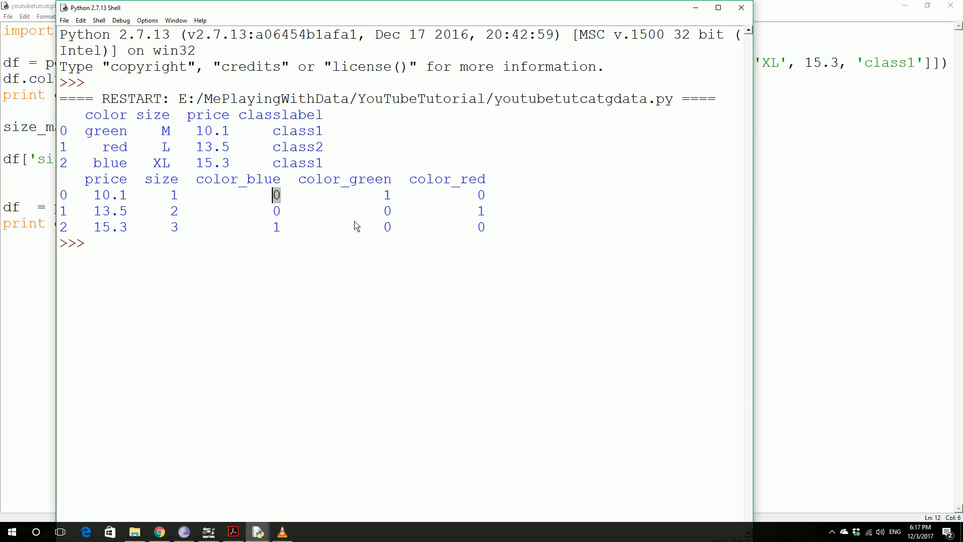
mouse_move(462, 12)
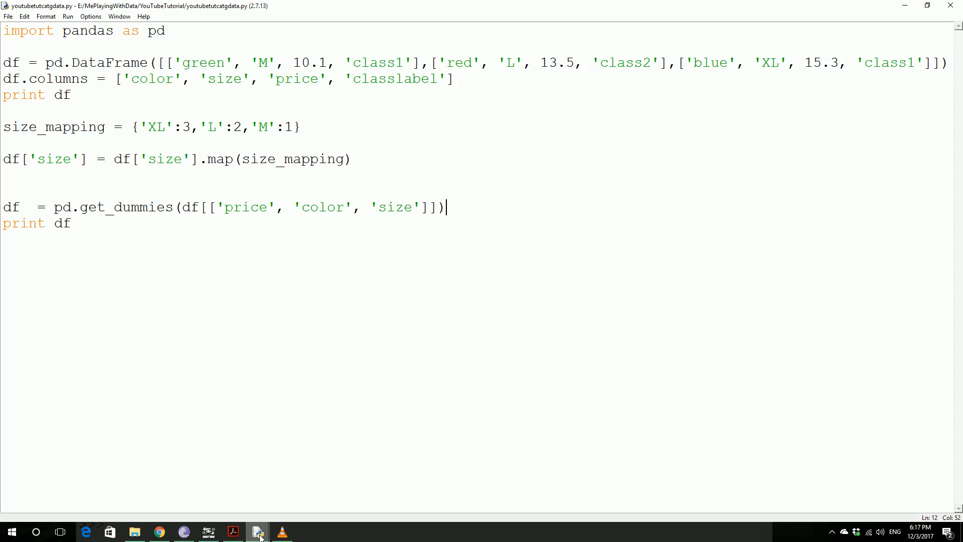
mouse_move(260, 532)
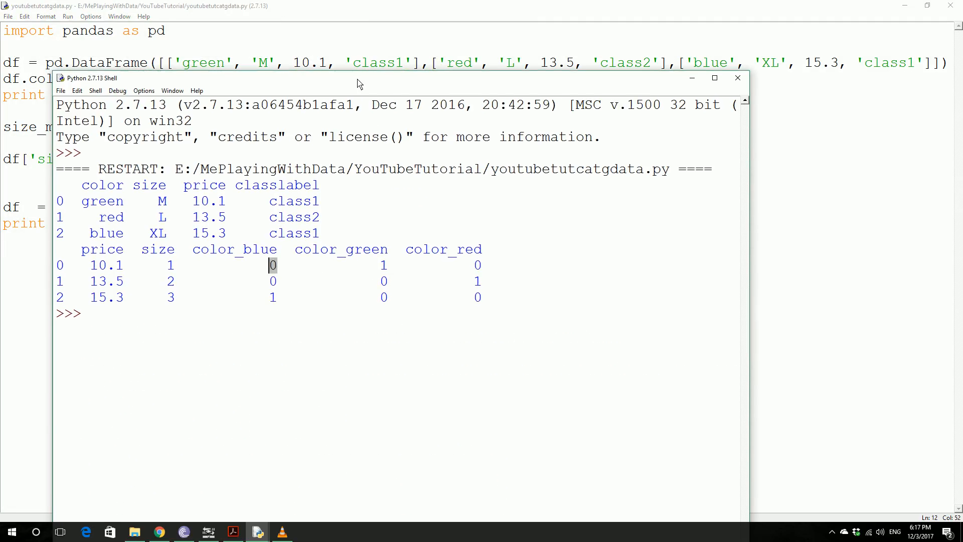
mouse_move(100, 203)
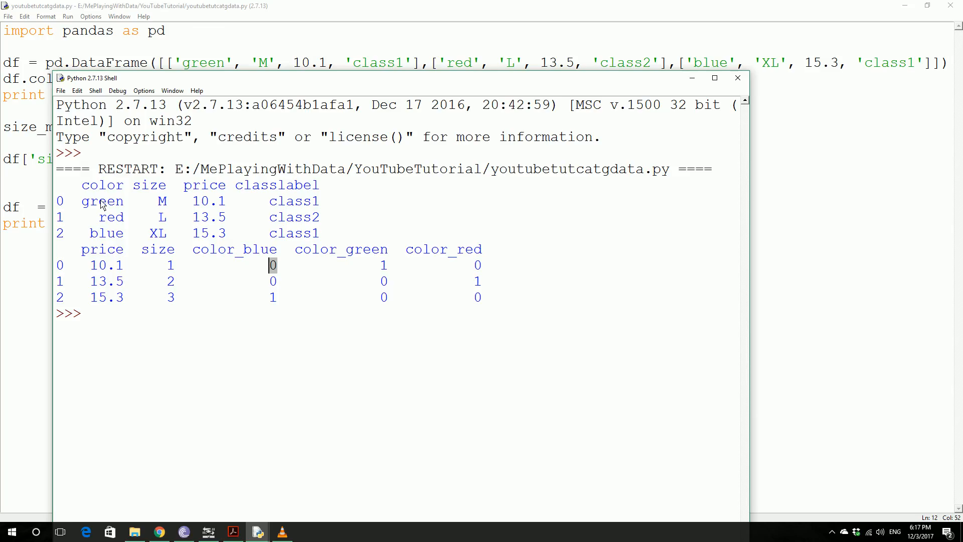